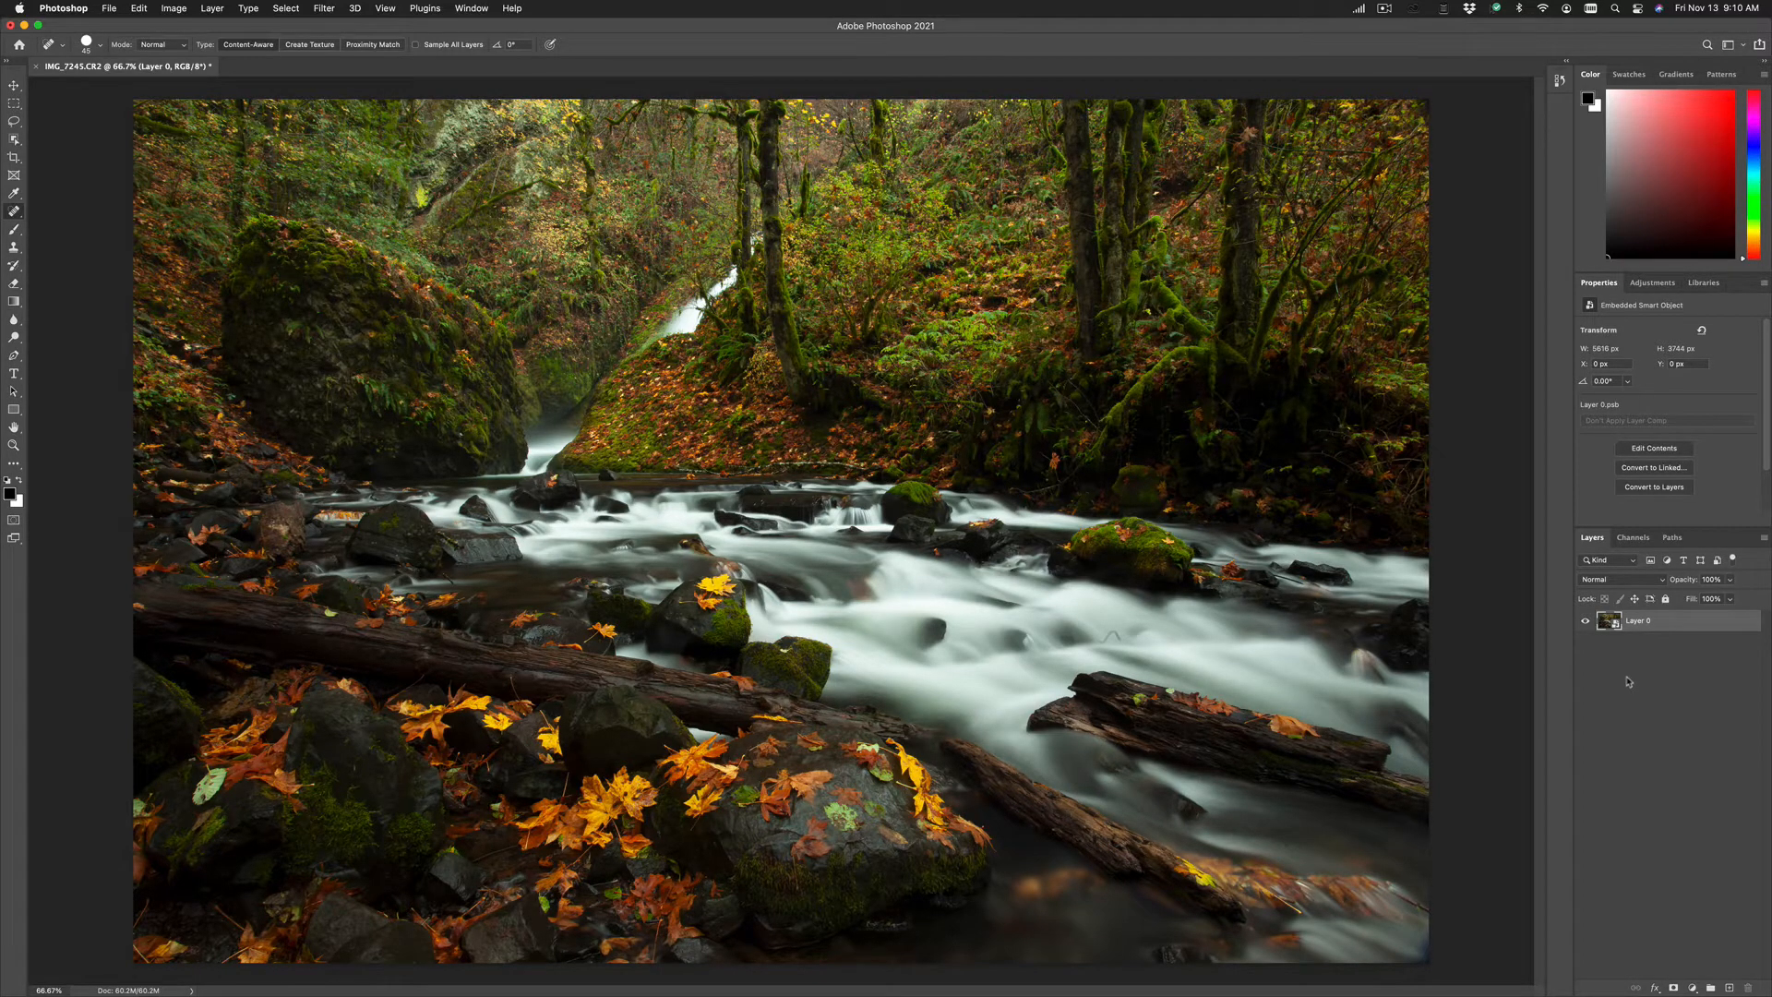
{"action": "mouse_move", "coordinate": [231, 59]}
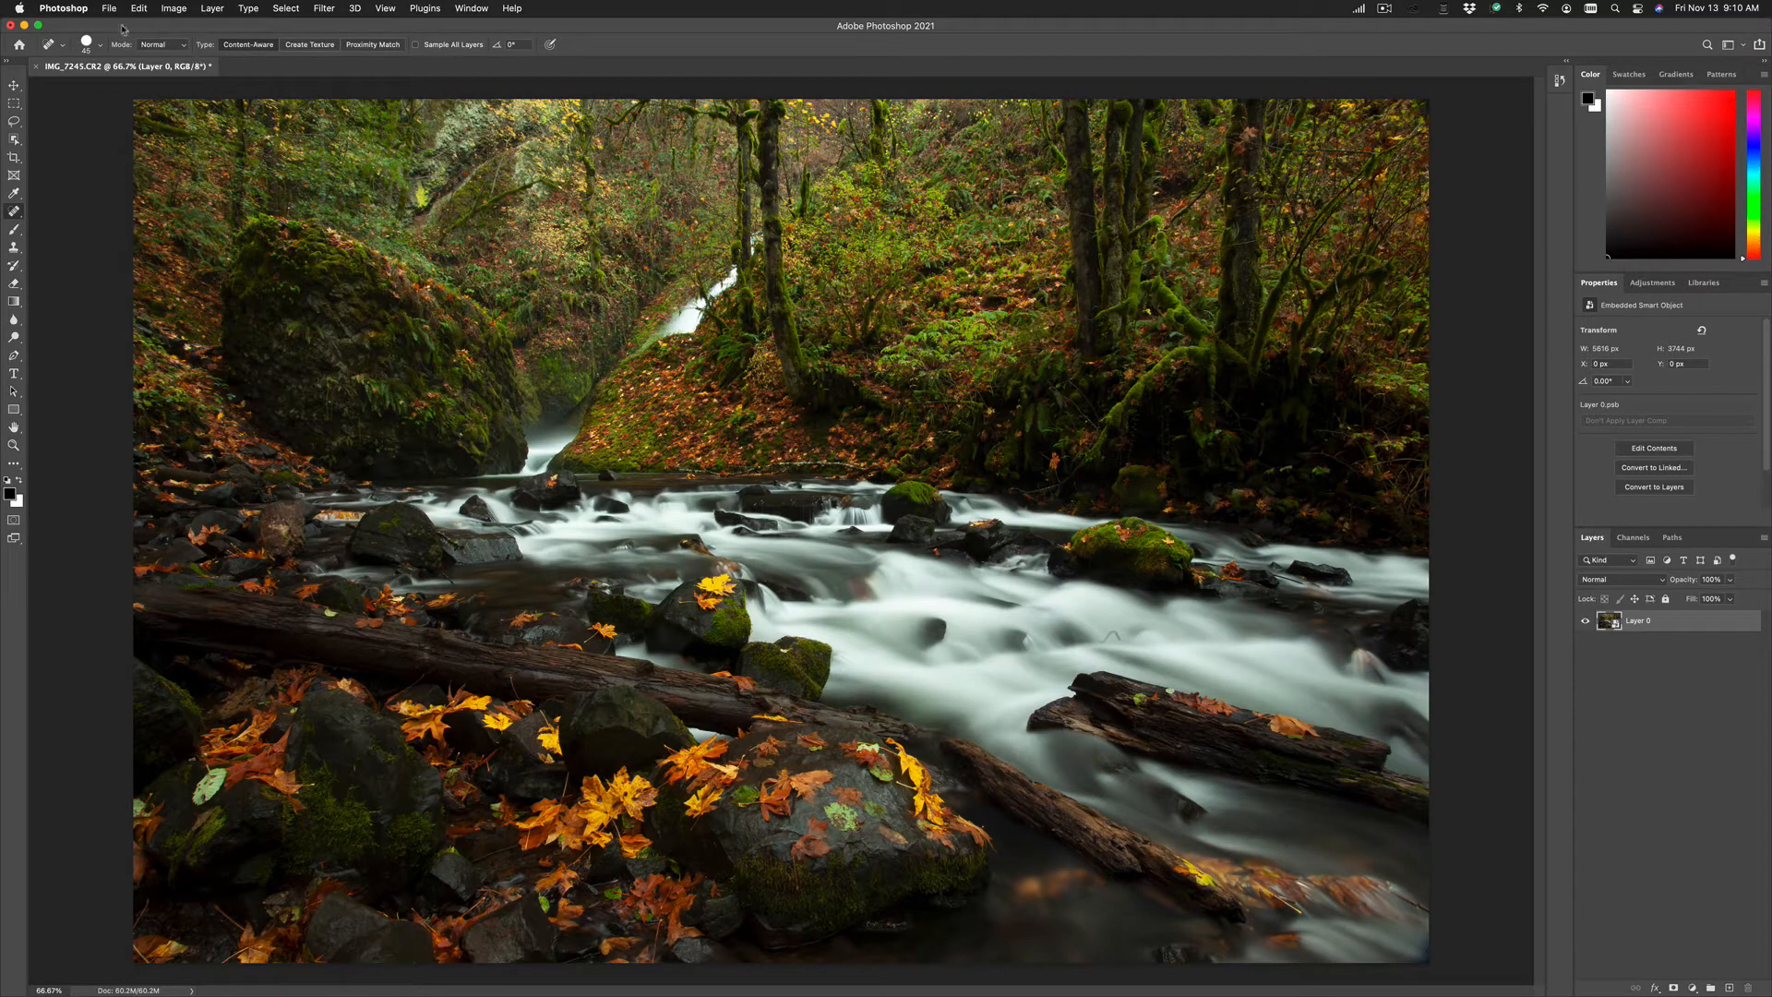
Launch ON1 Effects Standalone 2021 from the Filter > ON1 menu on the waterfall photo.
{"action": "left_click", "coordinate": [109, 8]}
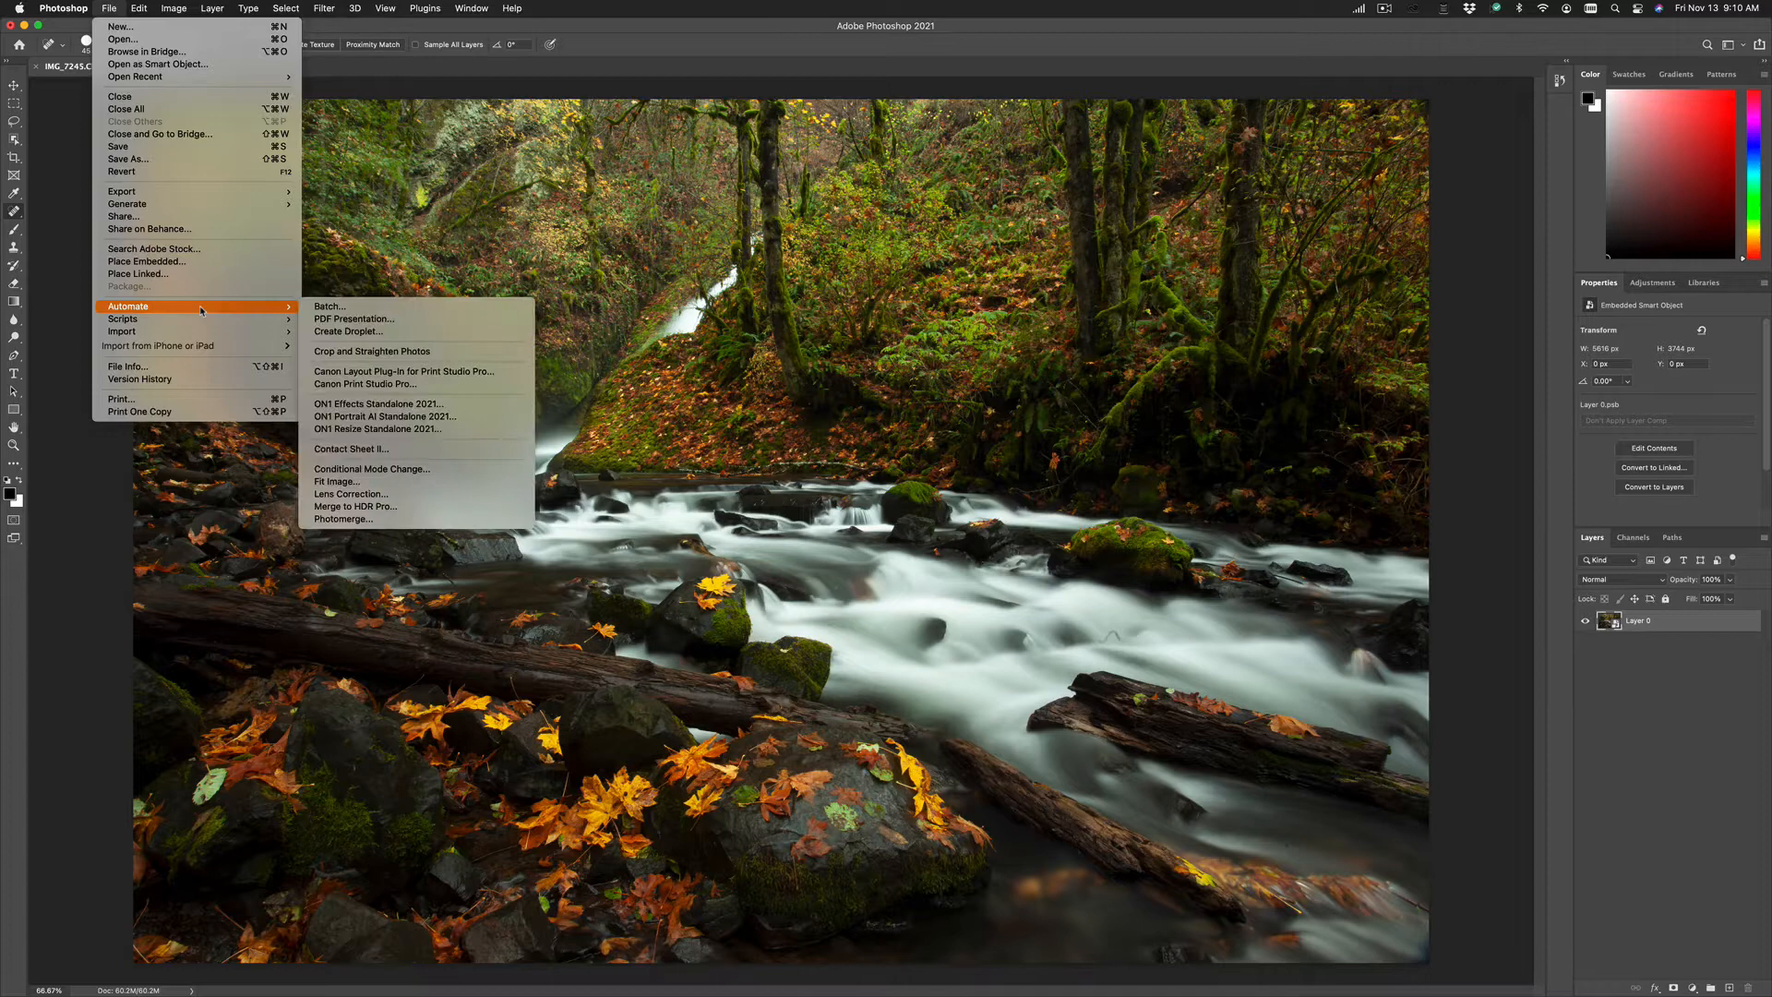
{"action": "mouse_move", "coordinate": [378, 403]}
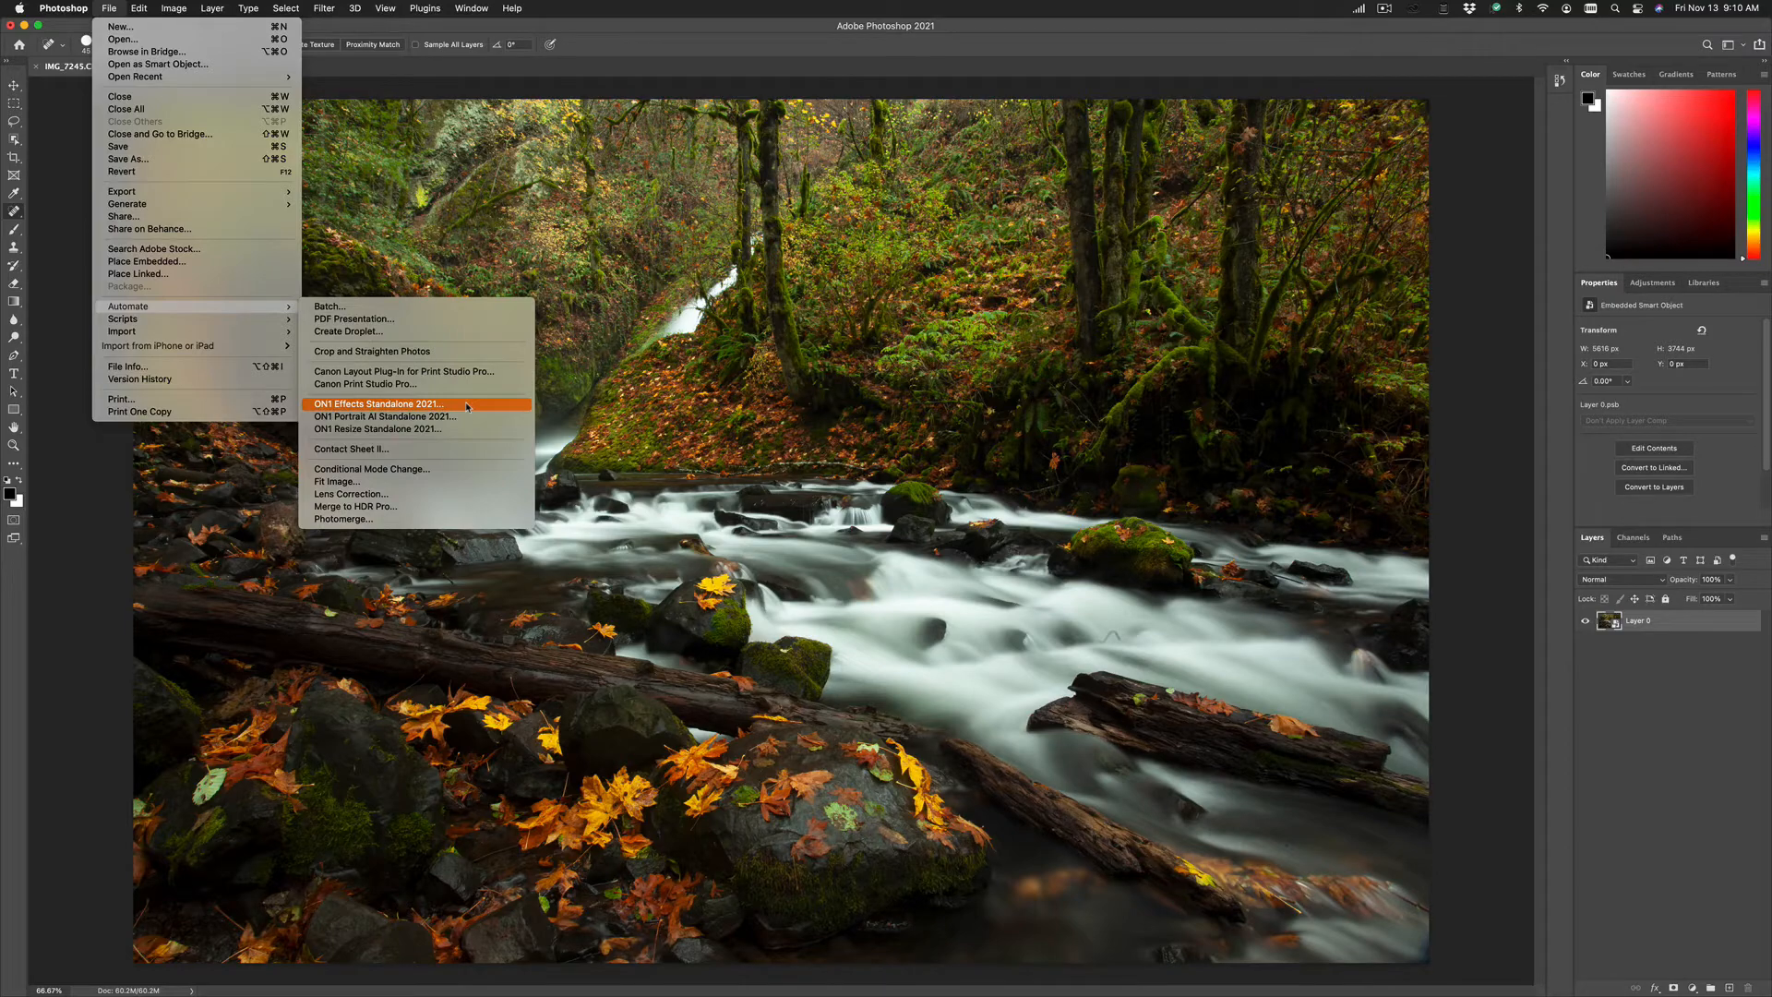
{"action": "left_click", "coordinate": [323, 9]}
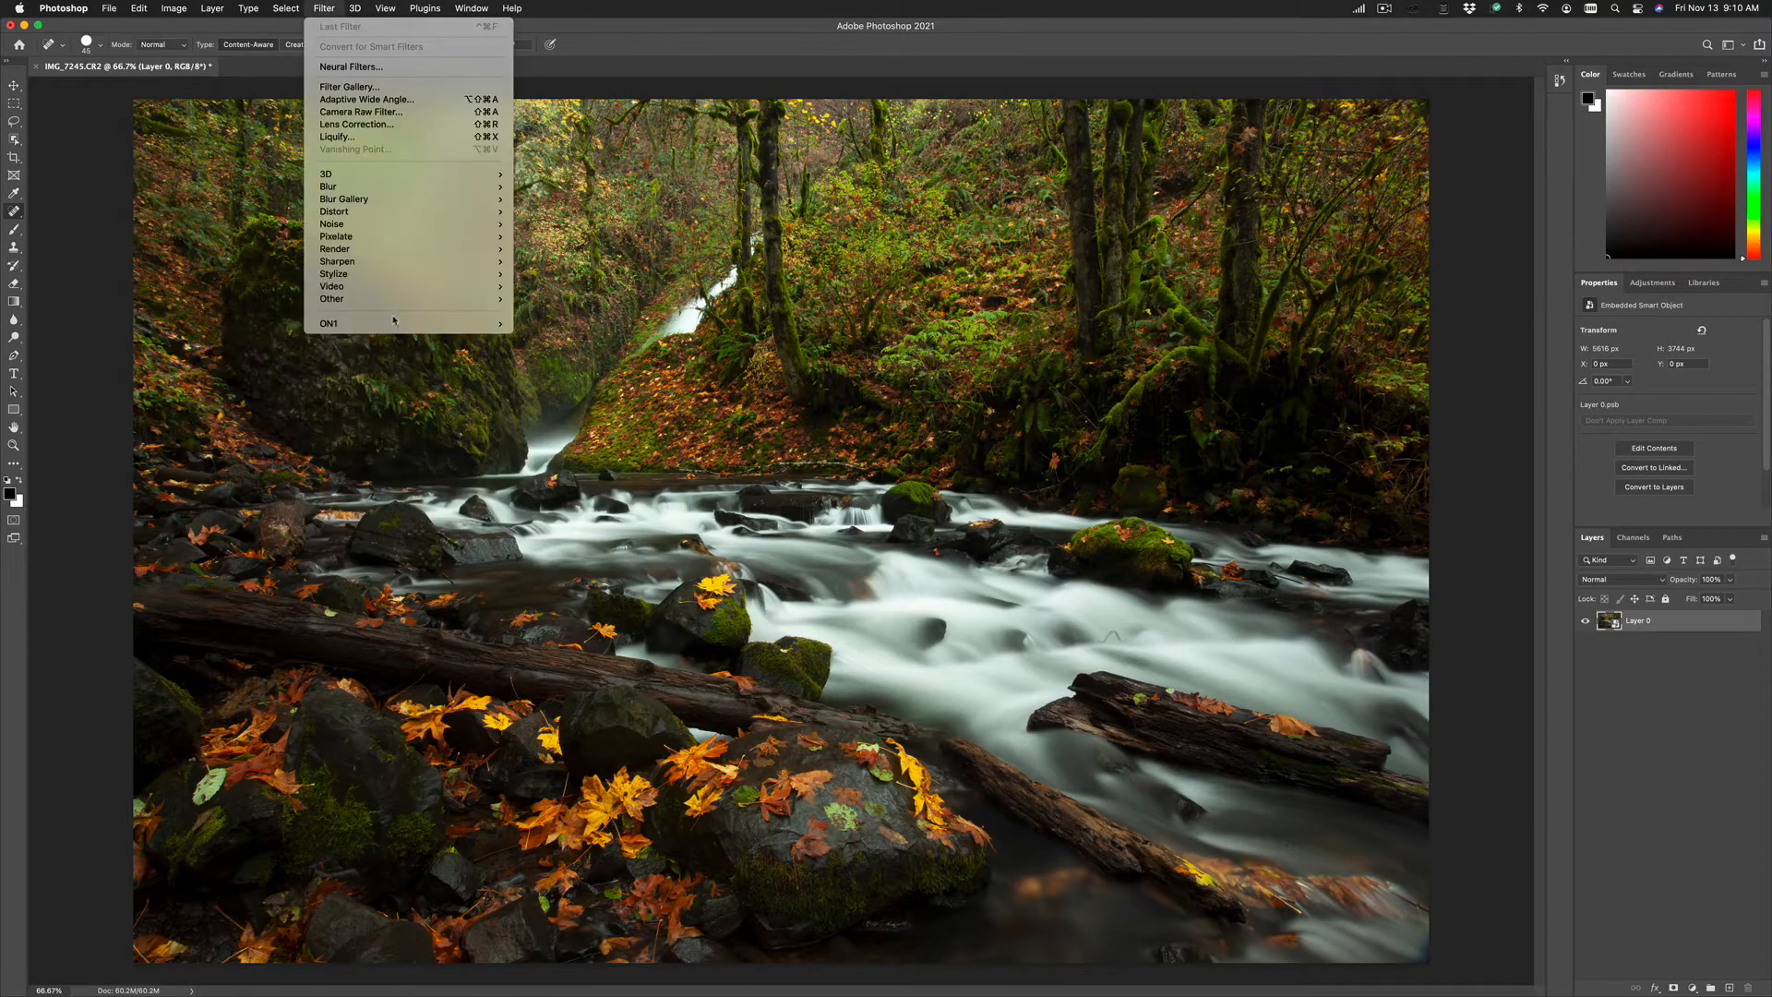
{"action": "mouse_move", "coordinate": [329, 323]}
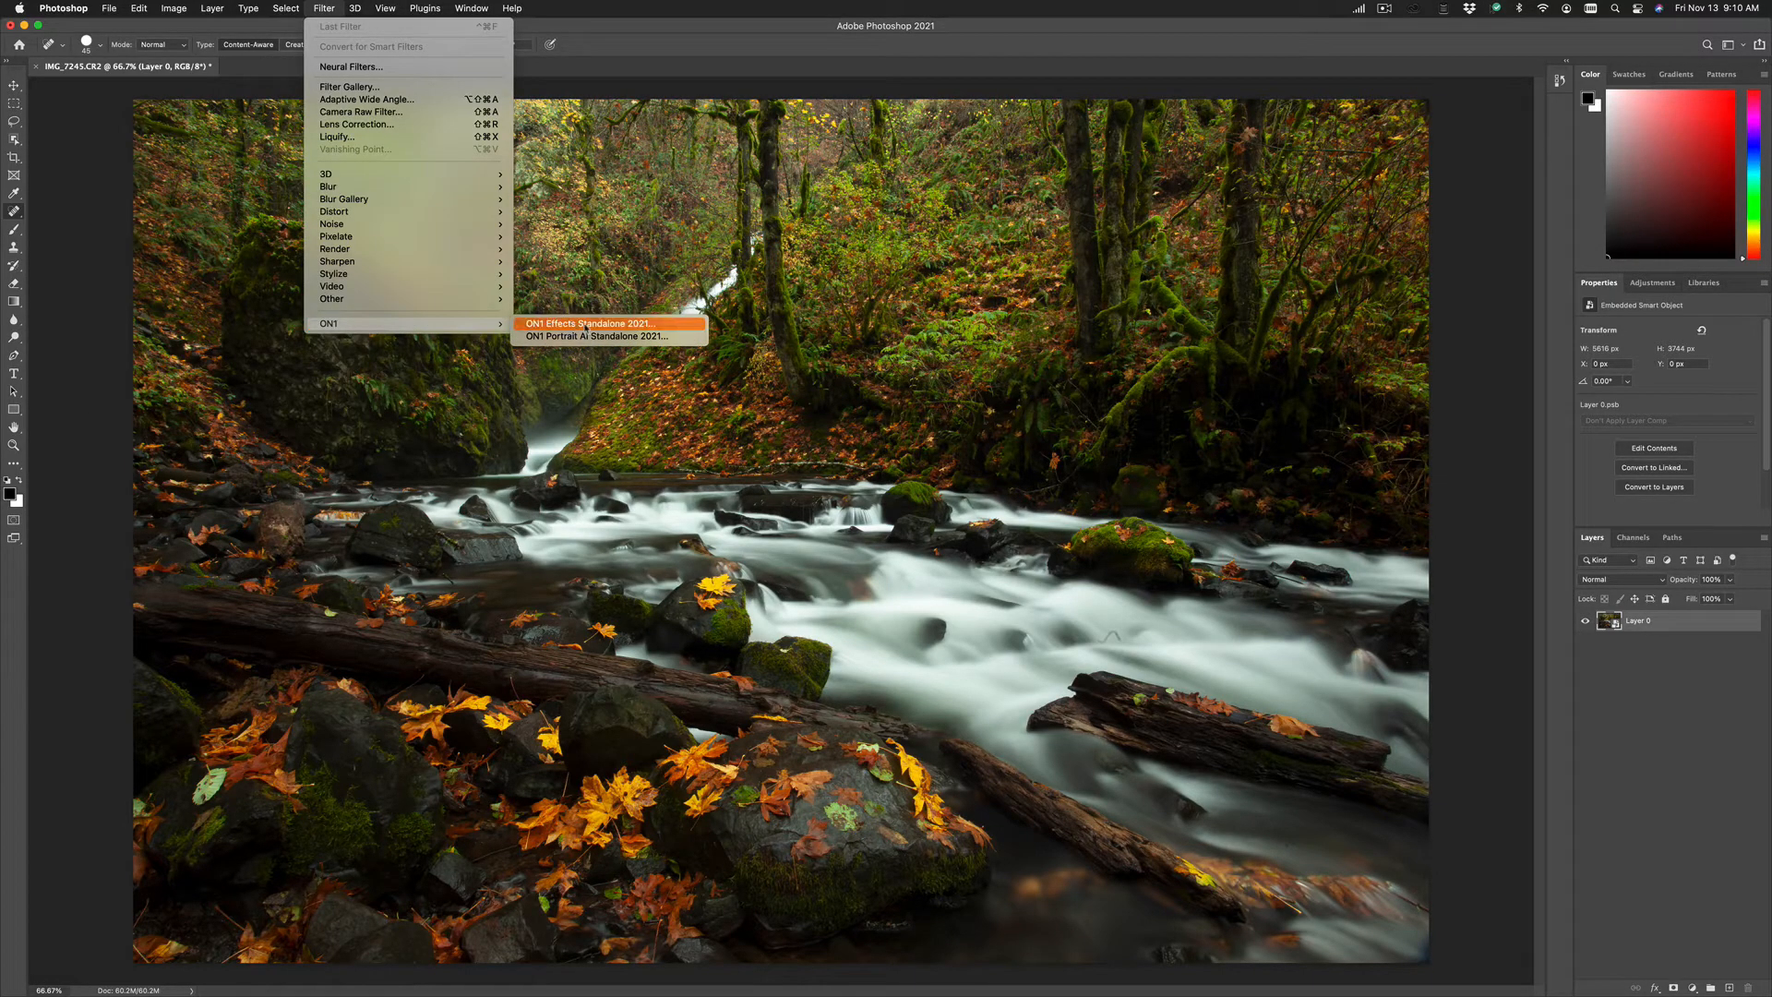
{"action": "left_click", "coordinate": [587, 323]}
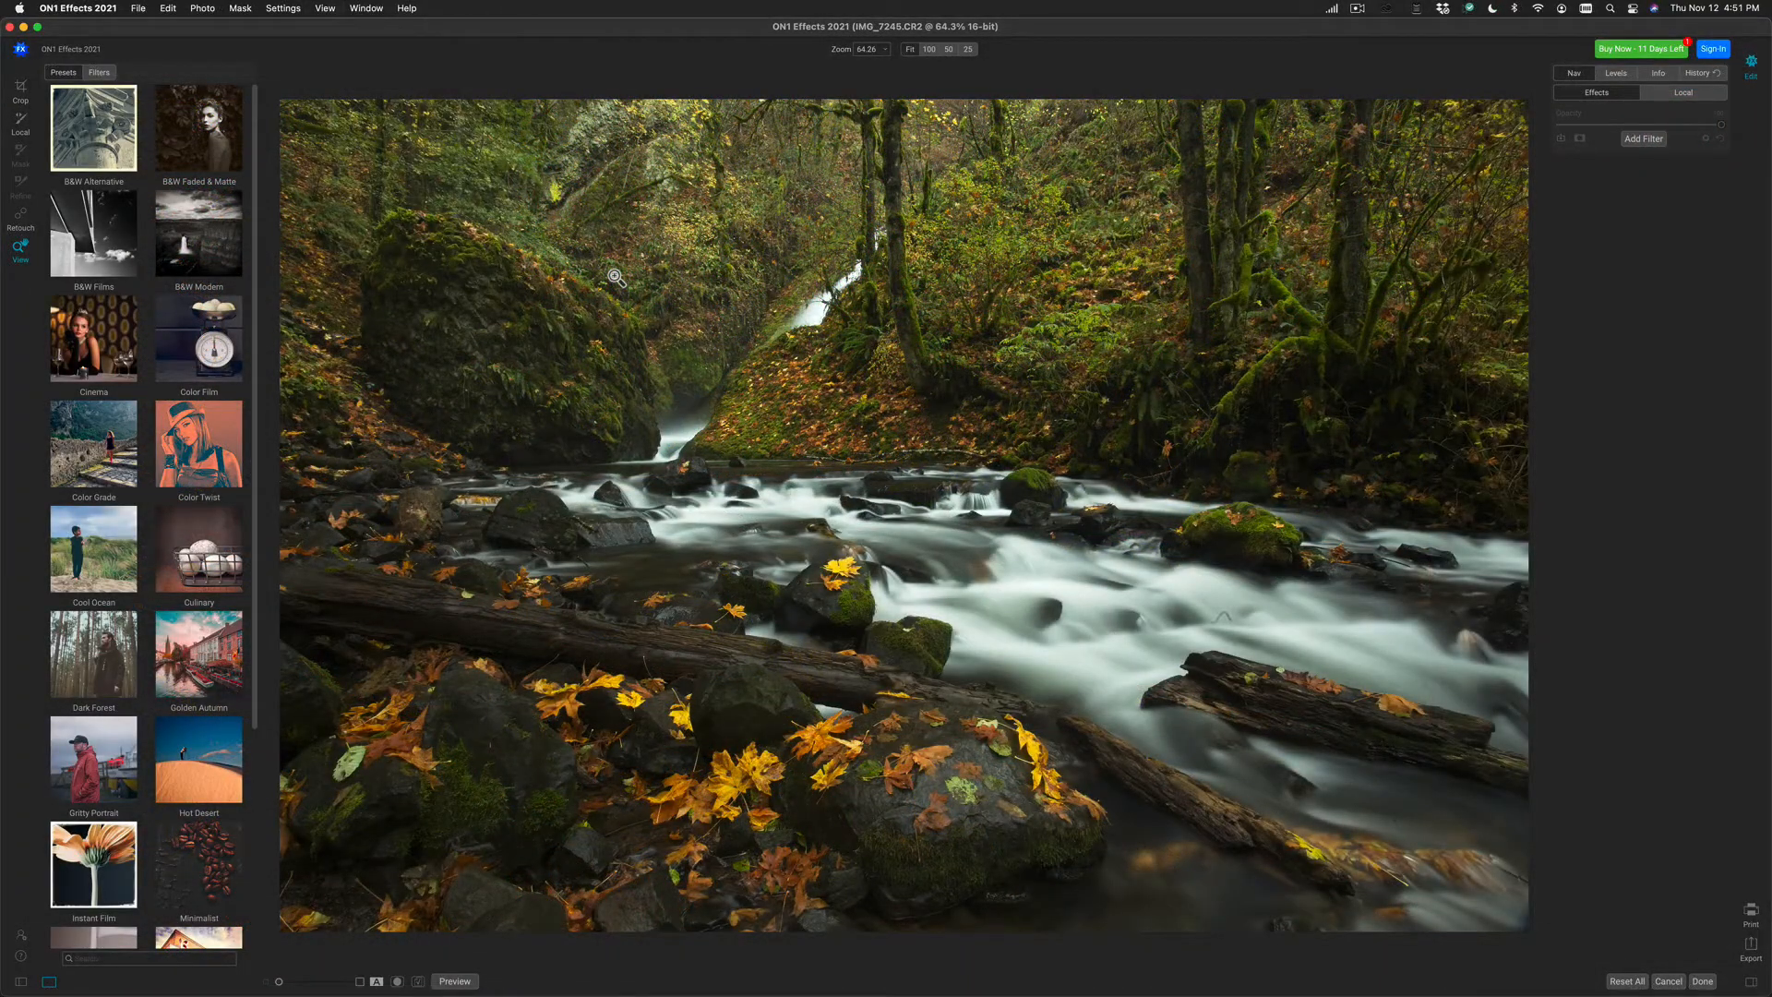
{"action": "mouse_move", "coordinate": [791, 424]}
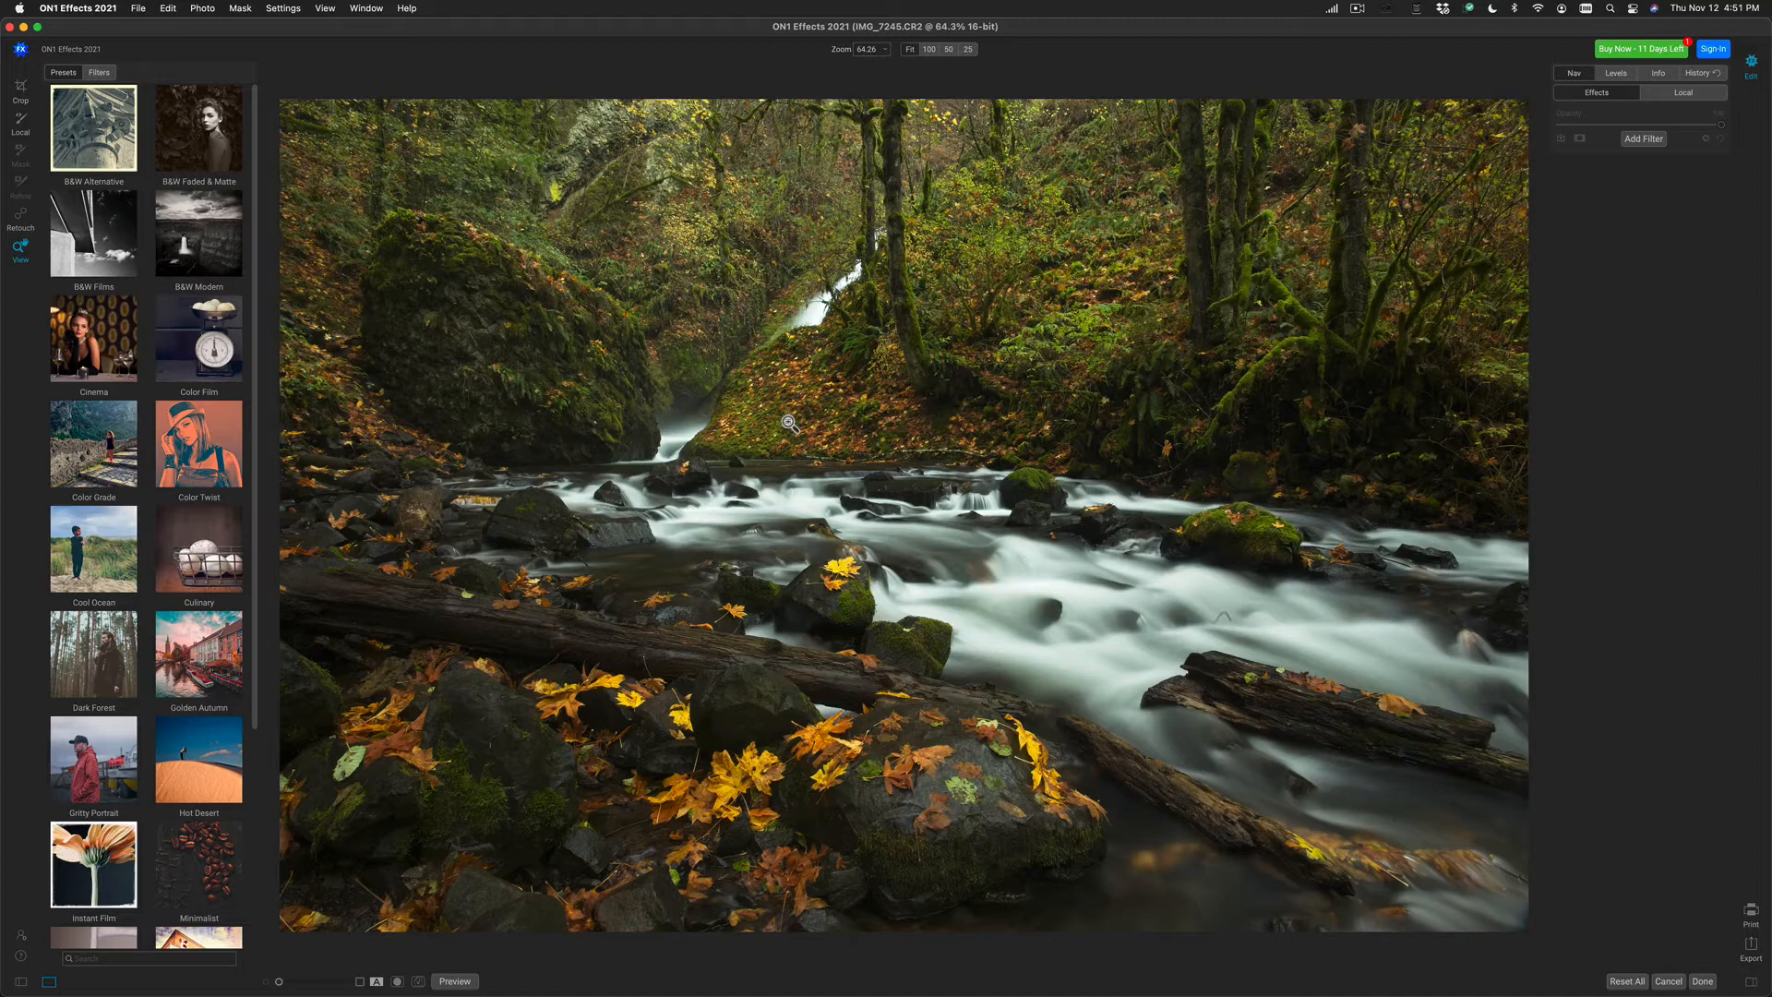
{"action": "mouse_move", "coordinate": [147, 128]}
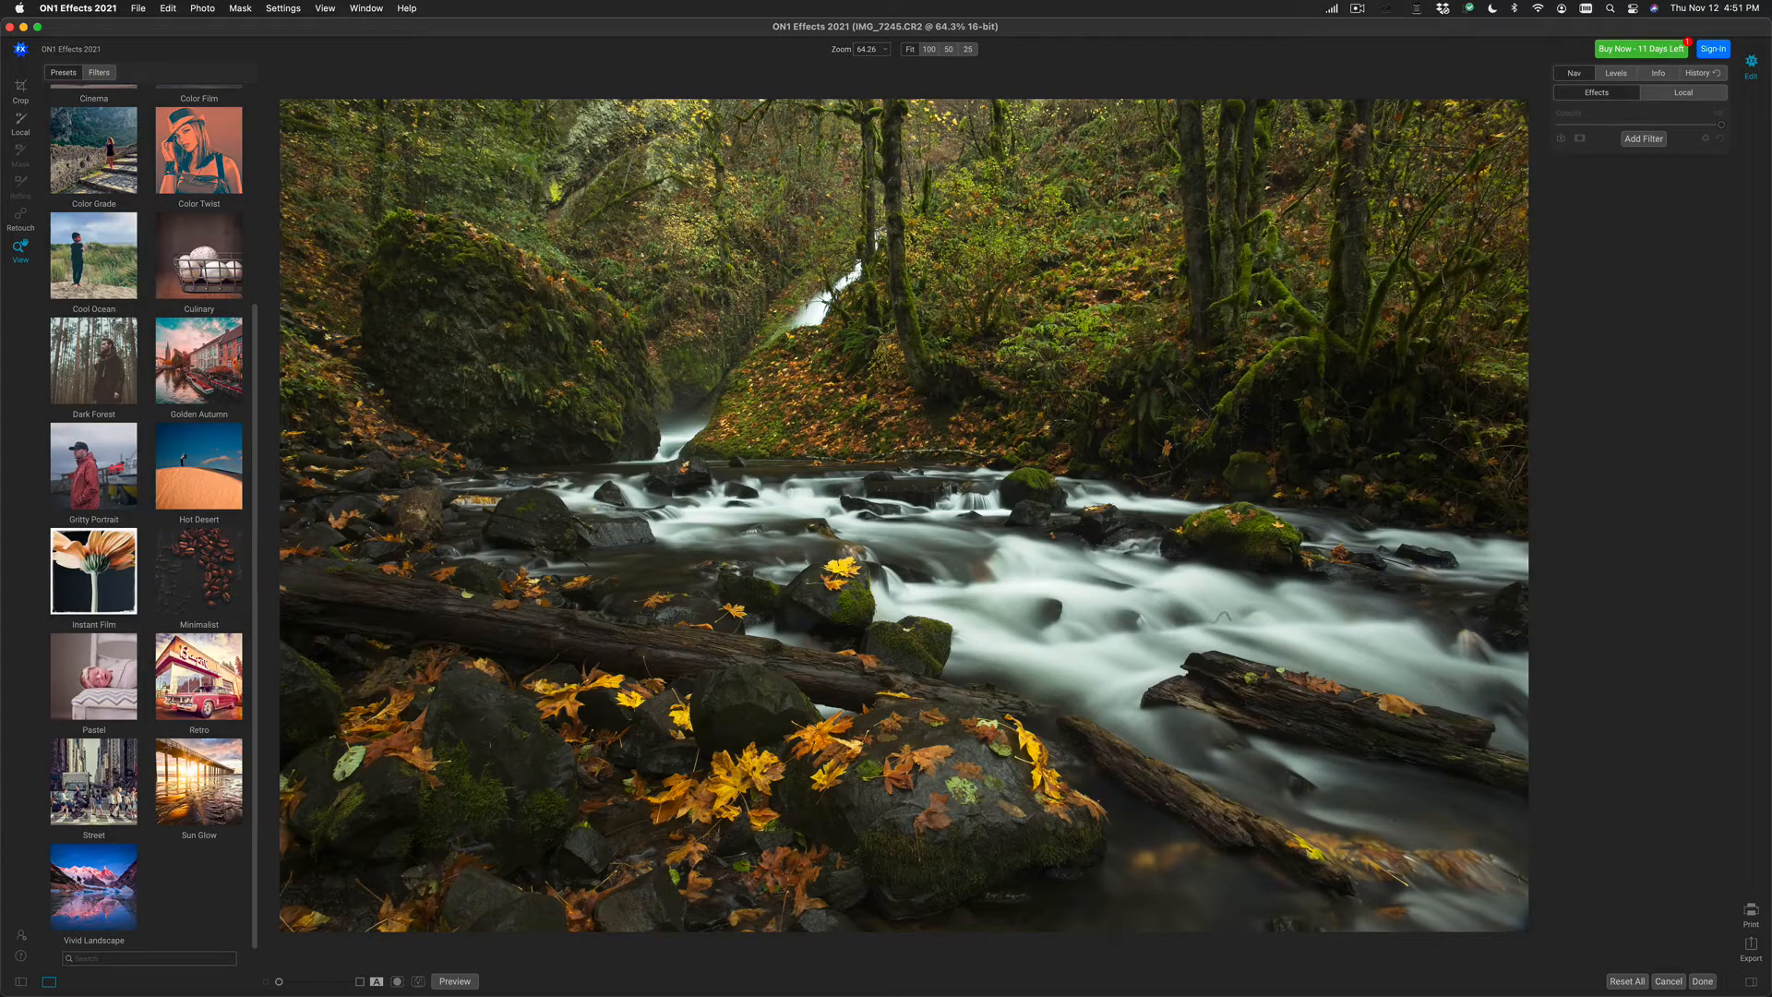
Apply the VL10 preset from the Vivid Landscape category.
{"action": "left_click", "coordinate": [93, 890]}
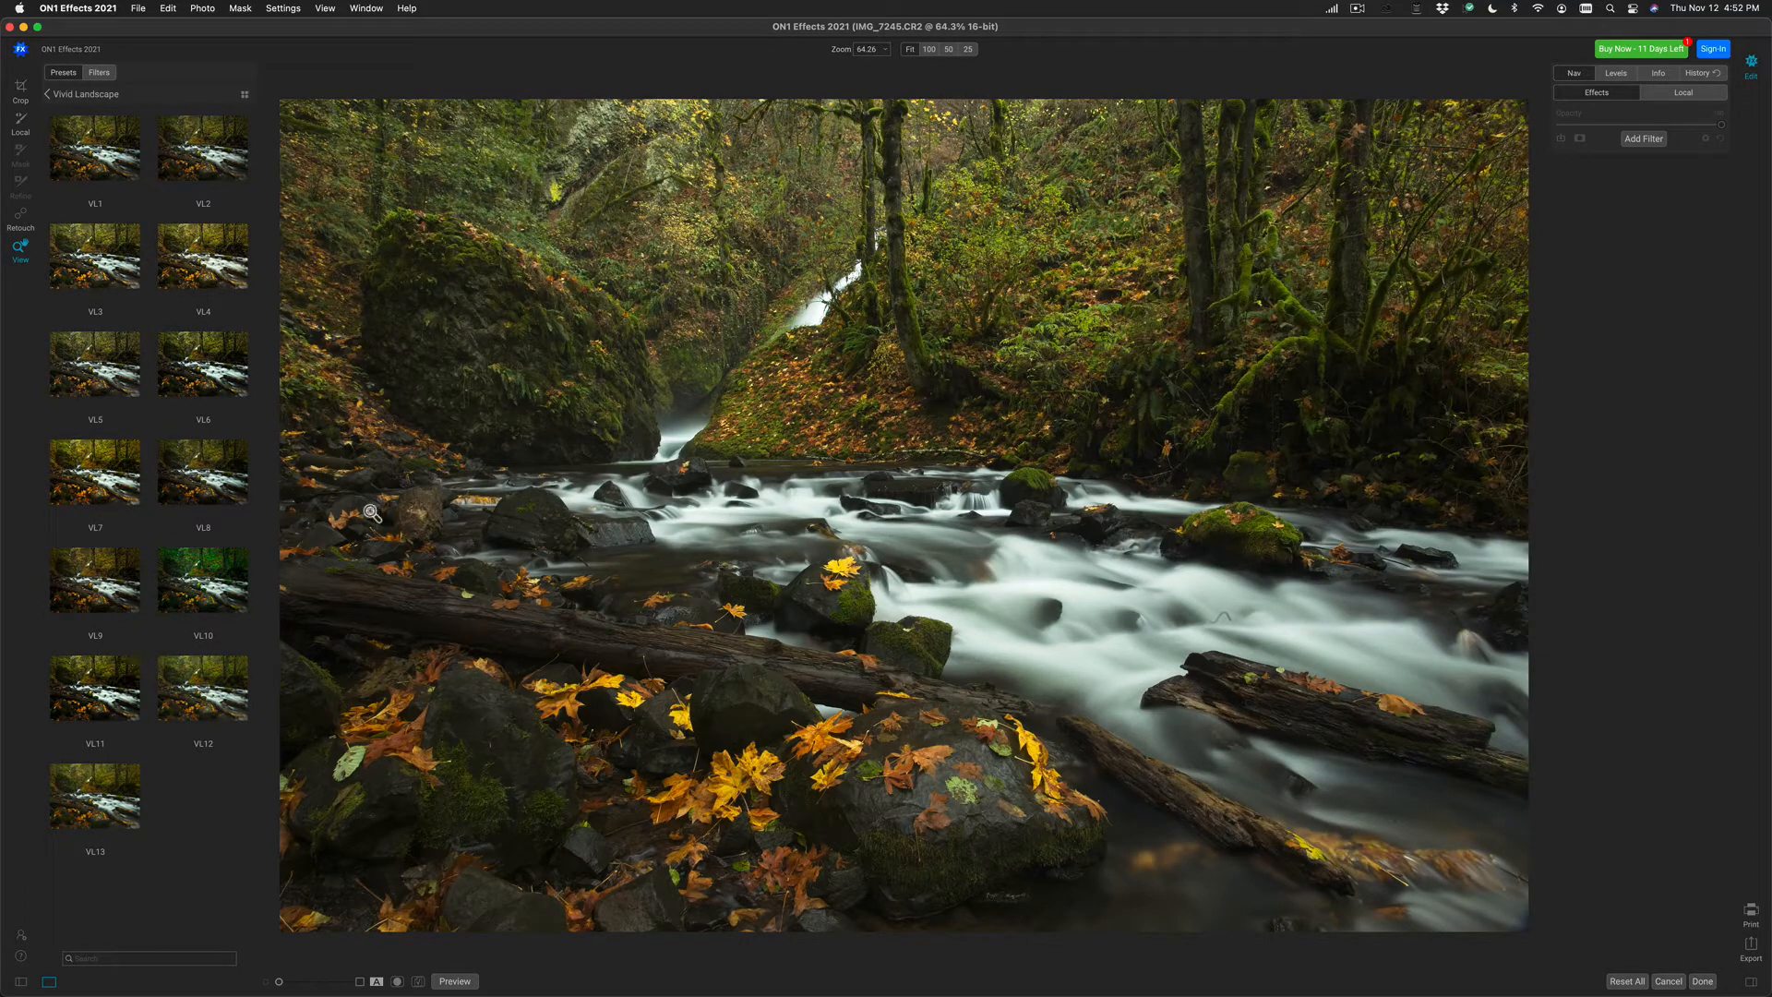
{"action": "left_click", "coordinate": [202, 580]}
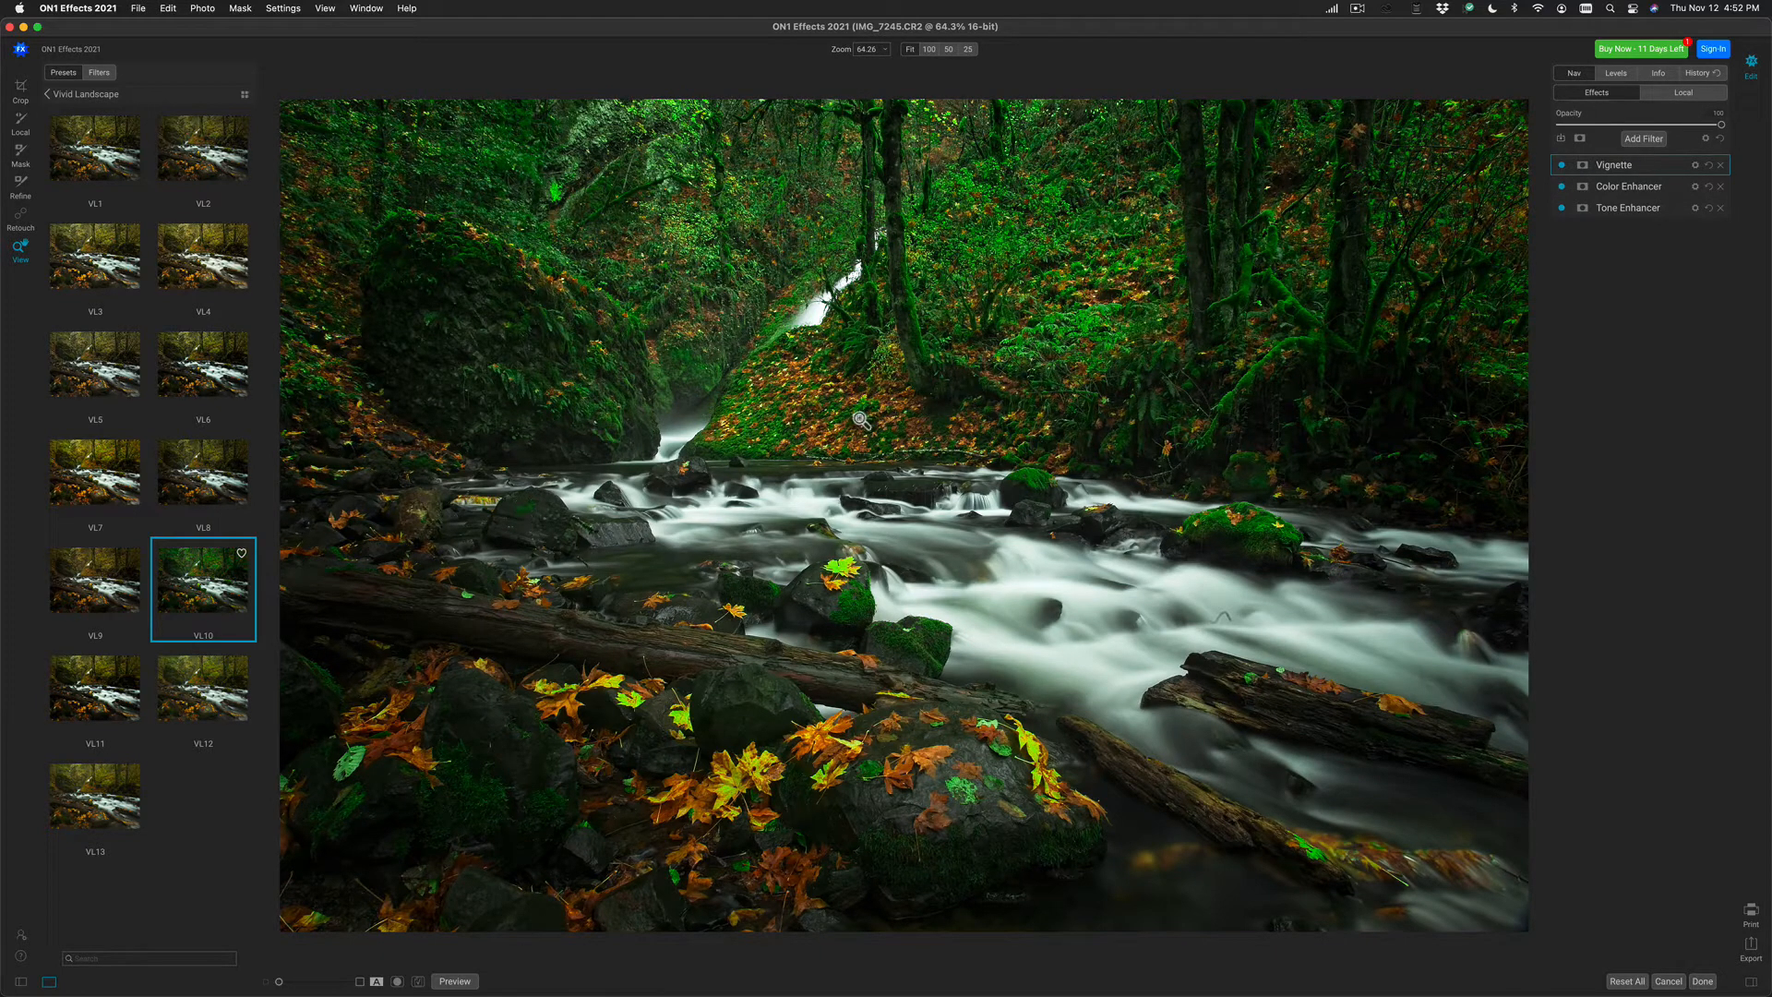
{"action": "mouse_move", "coordinate": [769, 465]}
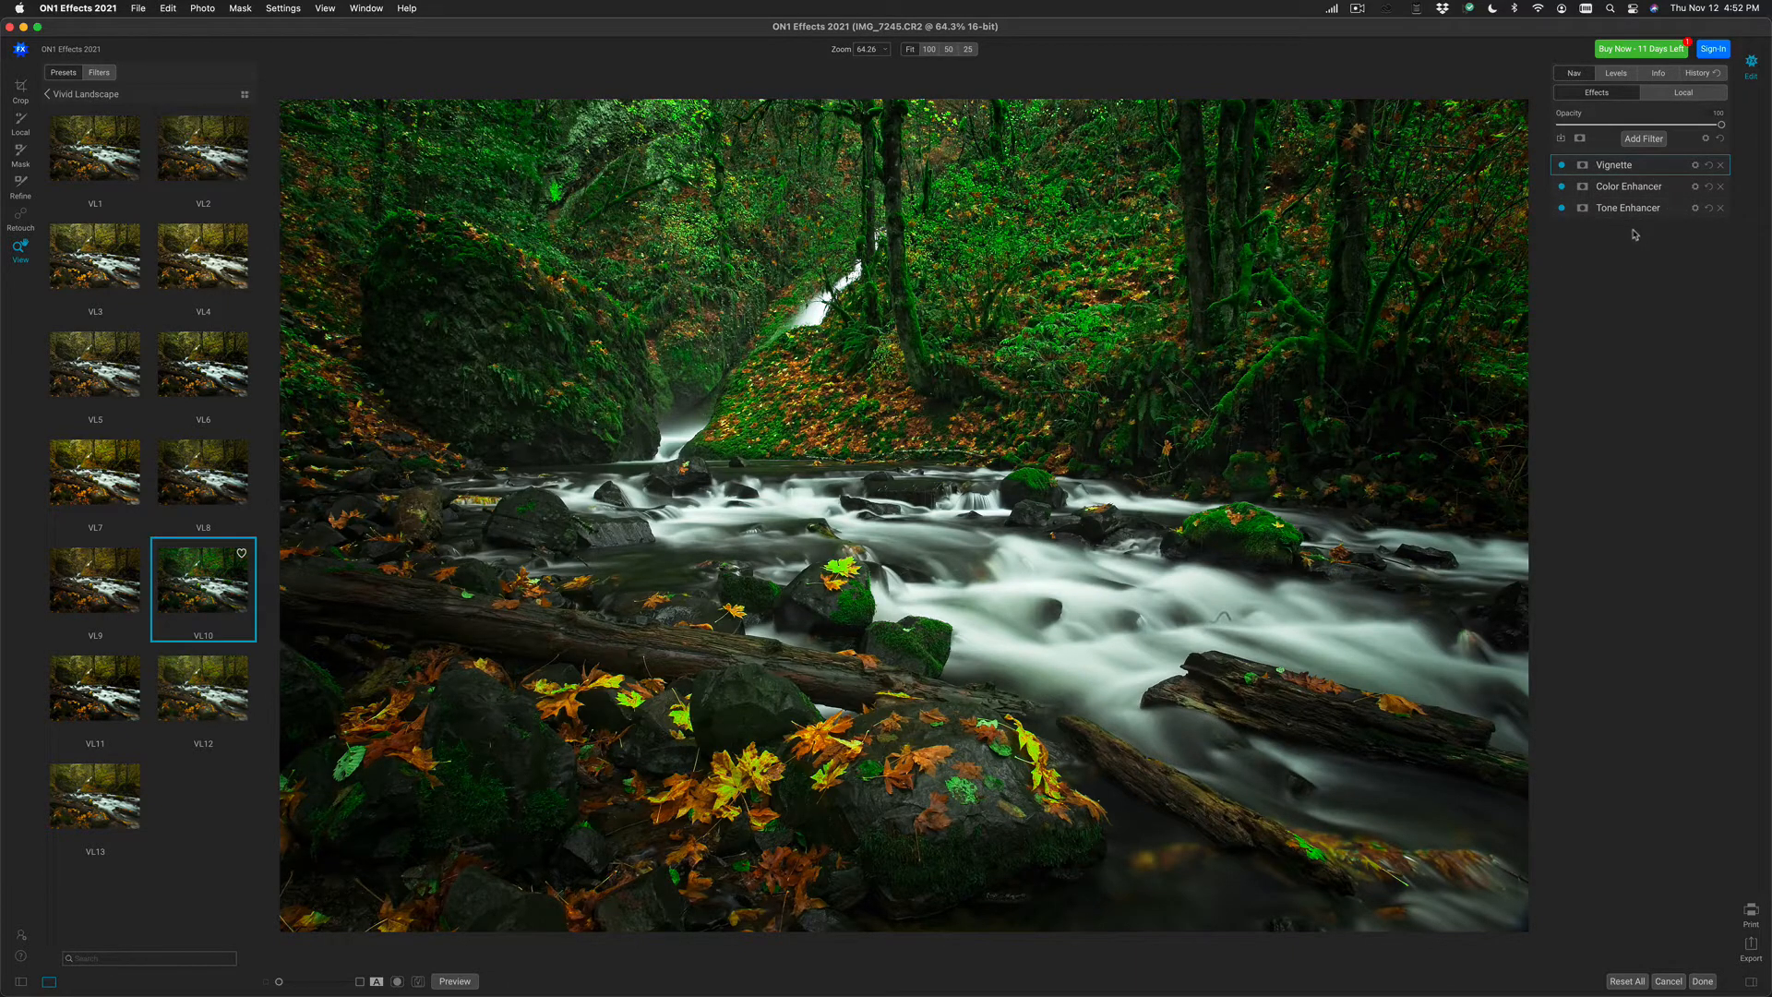
{"action": "mouse_move", "coordinate": [1626, 188]}
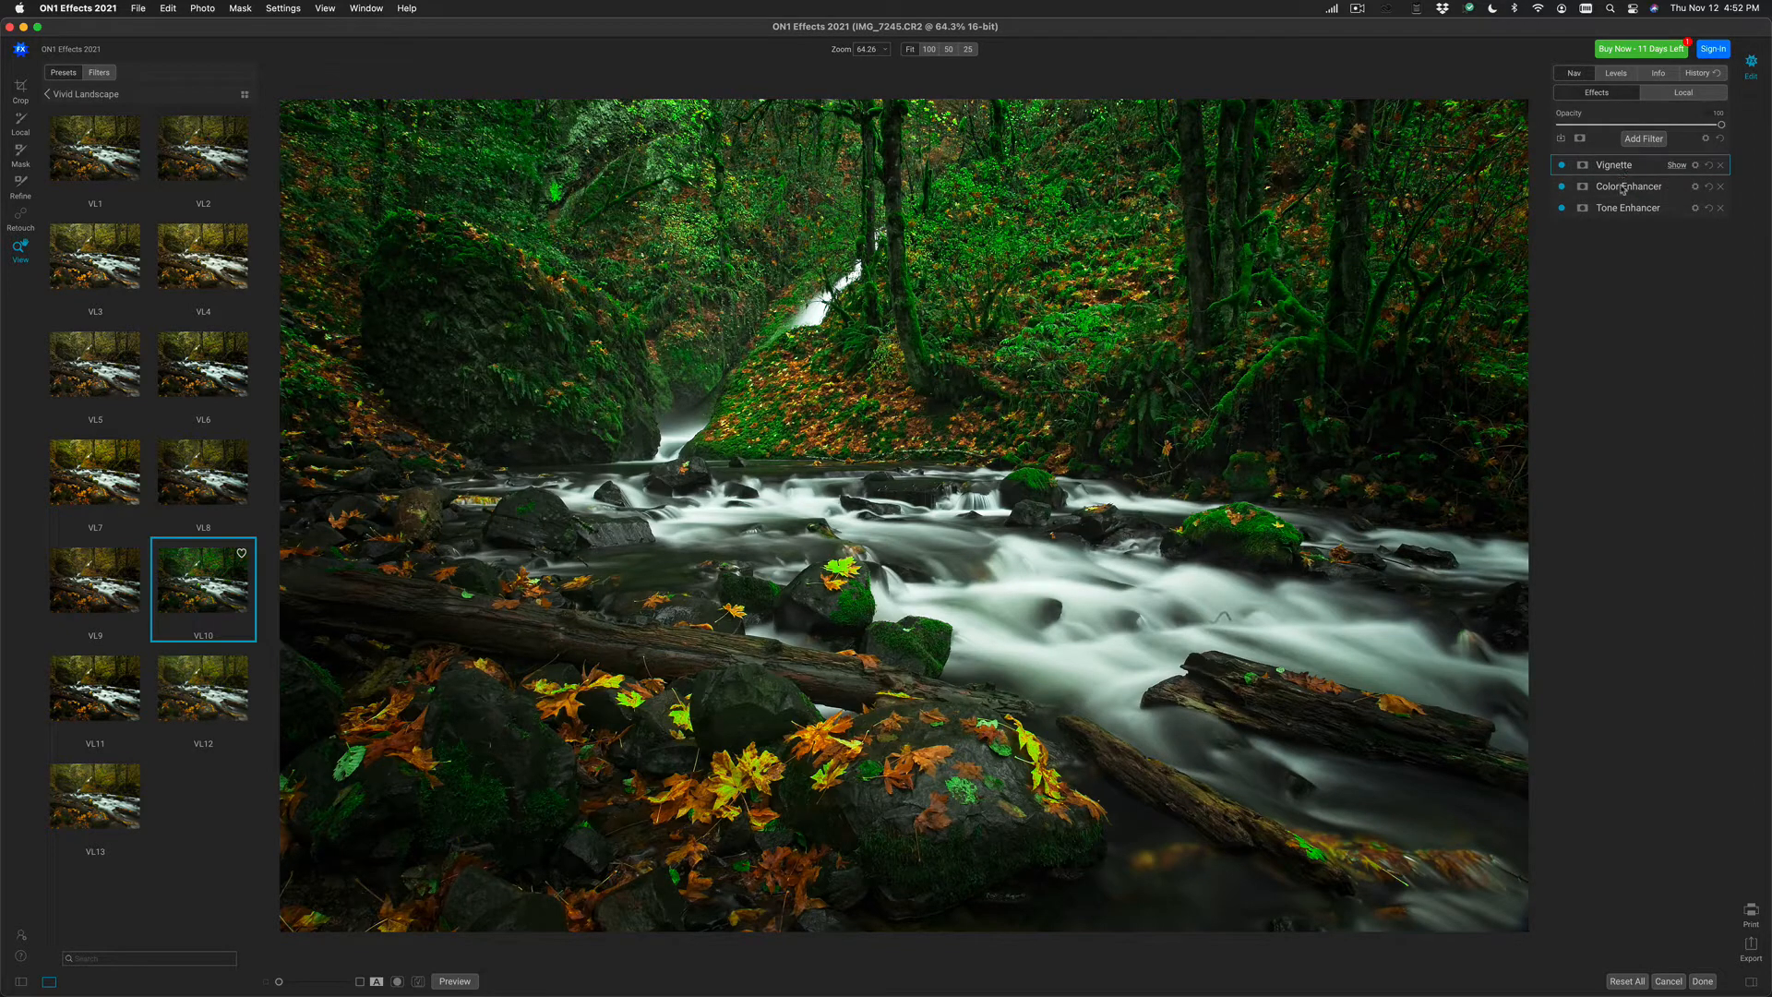
Expand the Color Enhancer layer and toggle it off and on to compare.
{"action": "left_click", "coordinate": [1627, 186]}
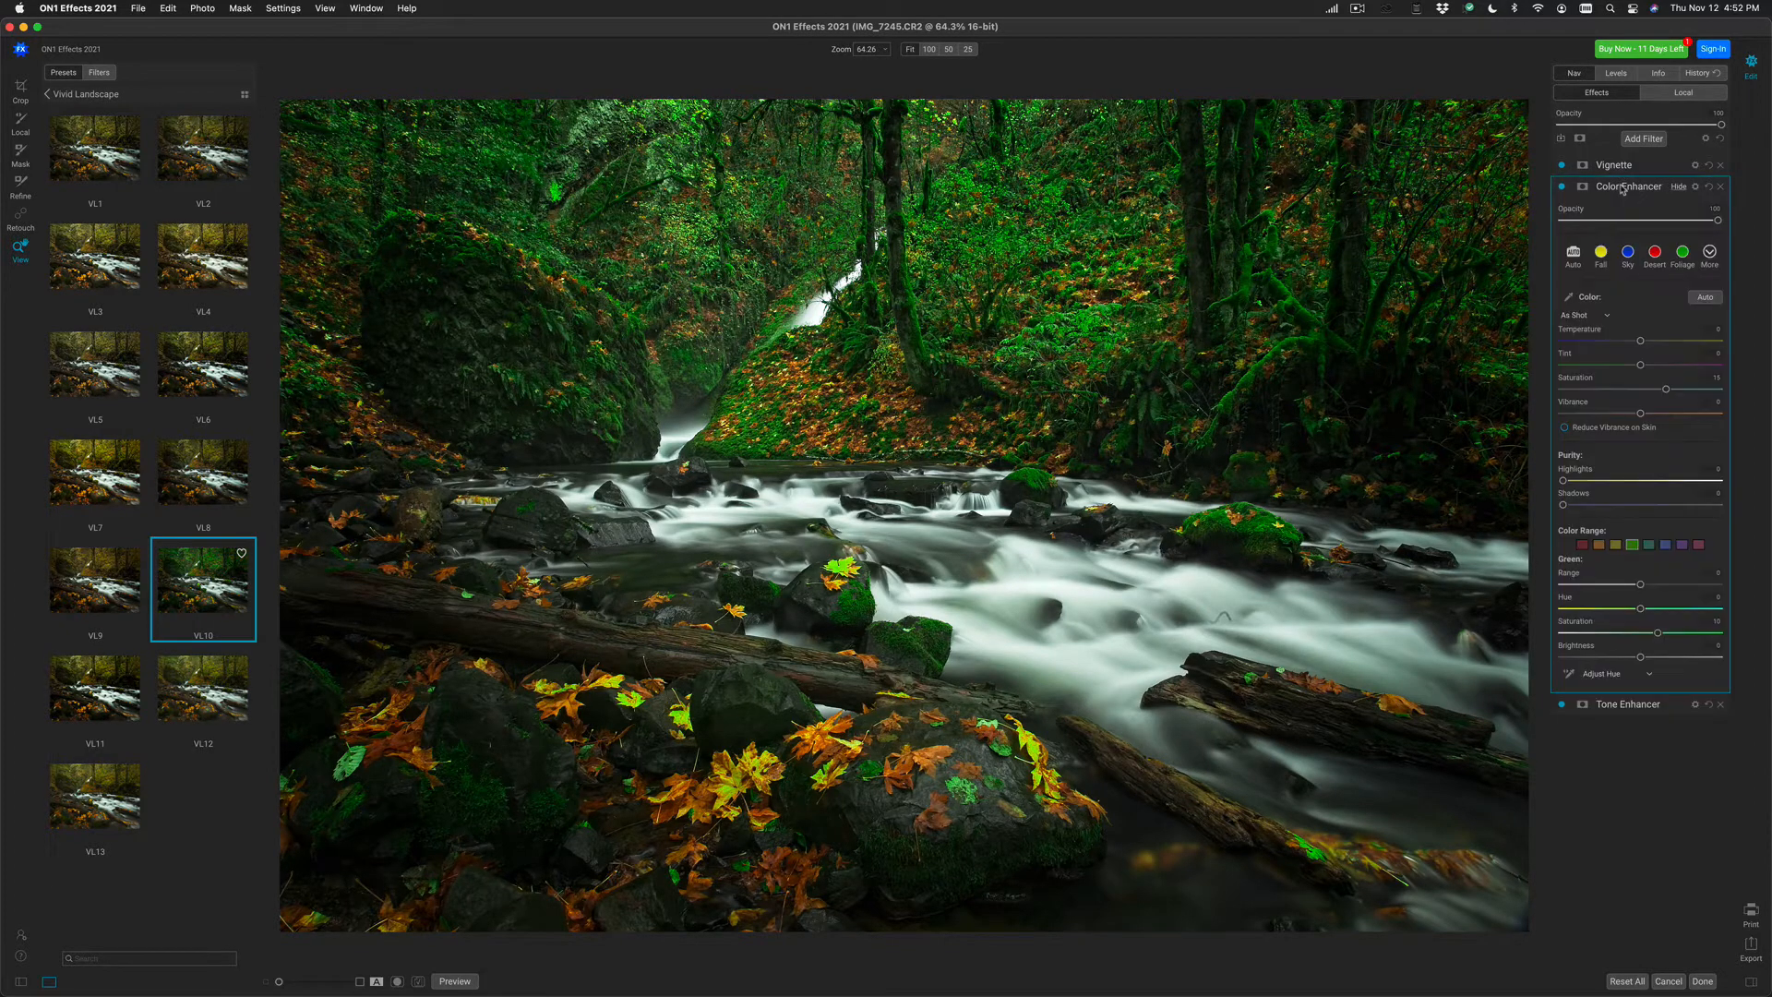
{"action": "left_click", "coordinate": [1562, 185]}
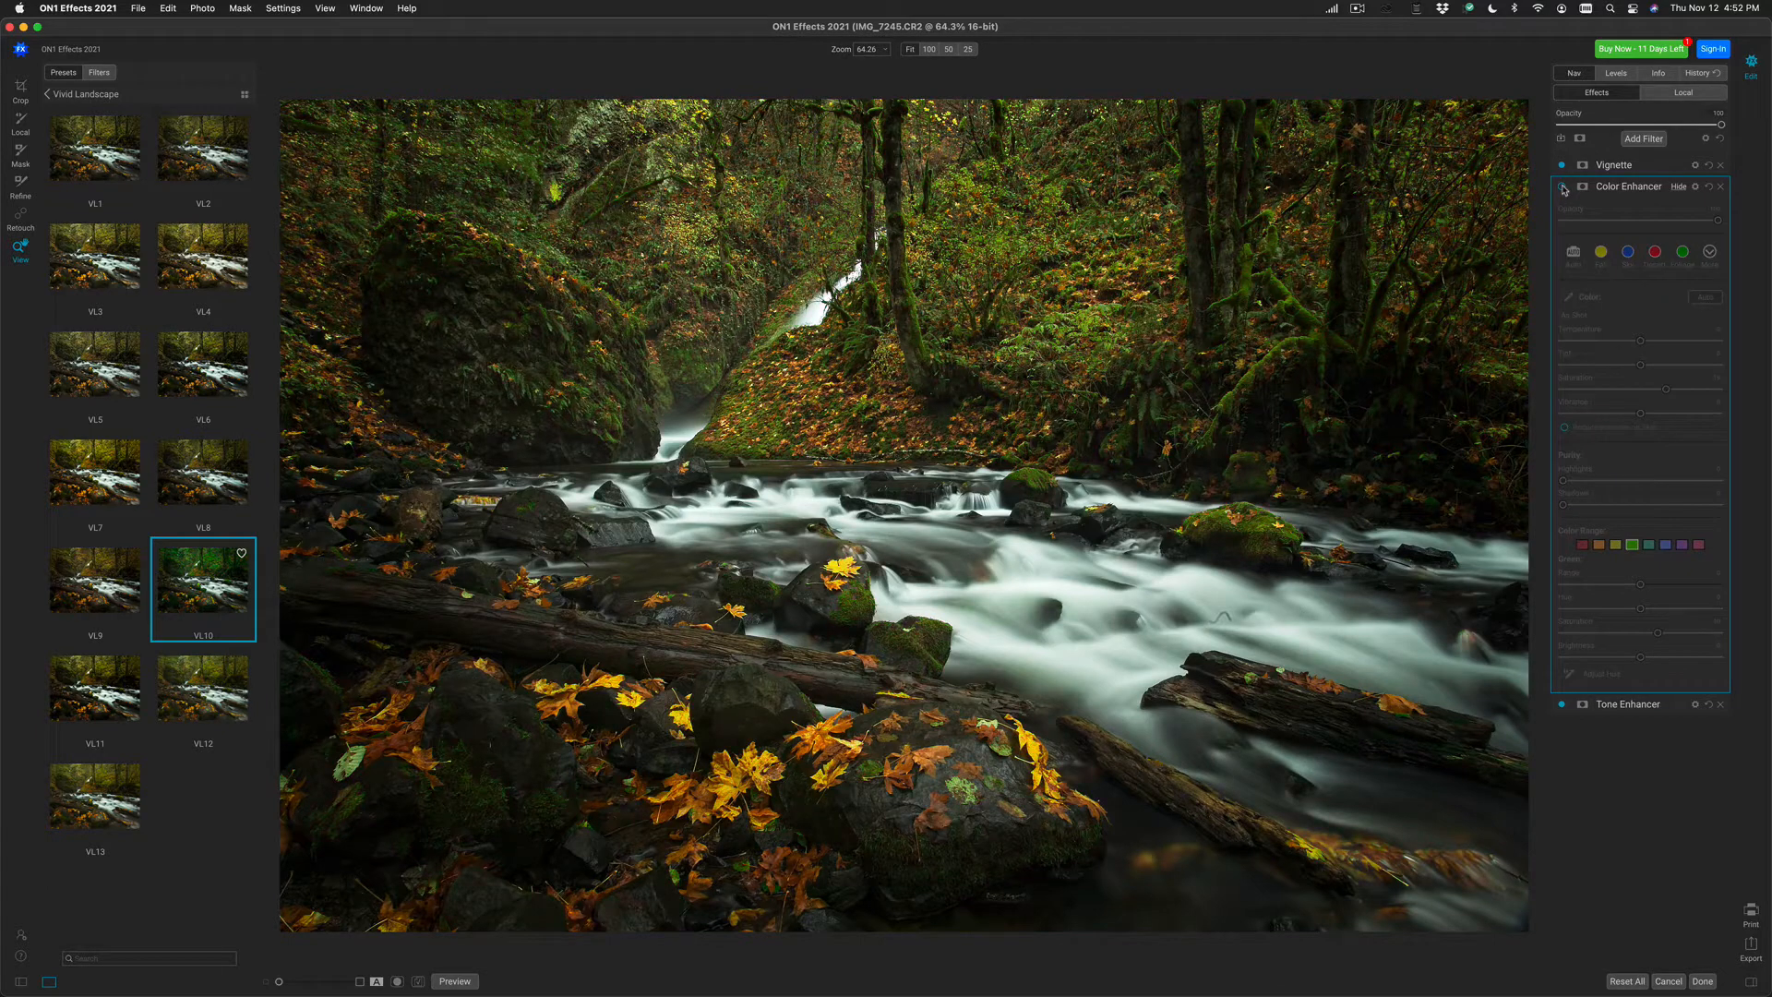
{"action": "left_click", "coordinate": [1565, 186]}
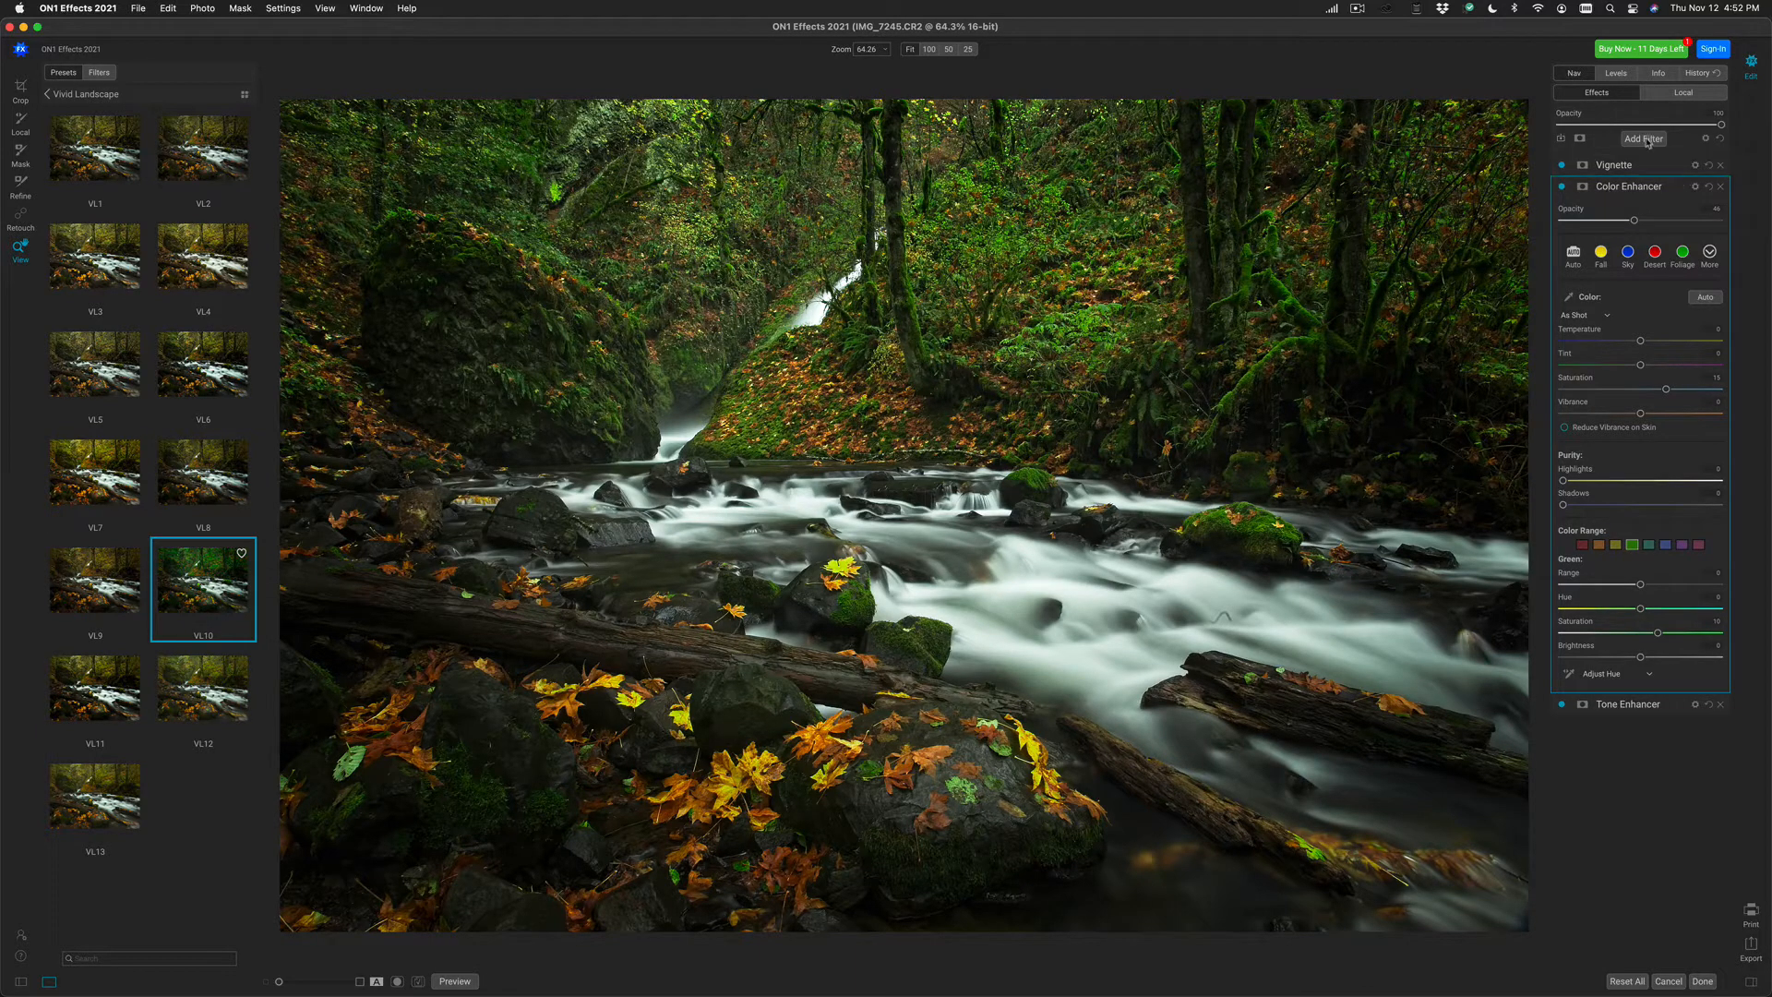
Add a Lens Blur filter in Tilt Shift mode with a lowered Amount.
{"action": "left_click", "coordinate": [1642, 137]}
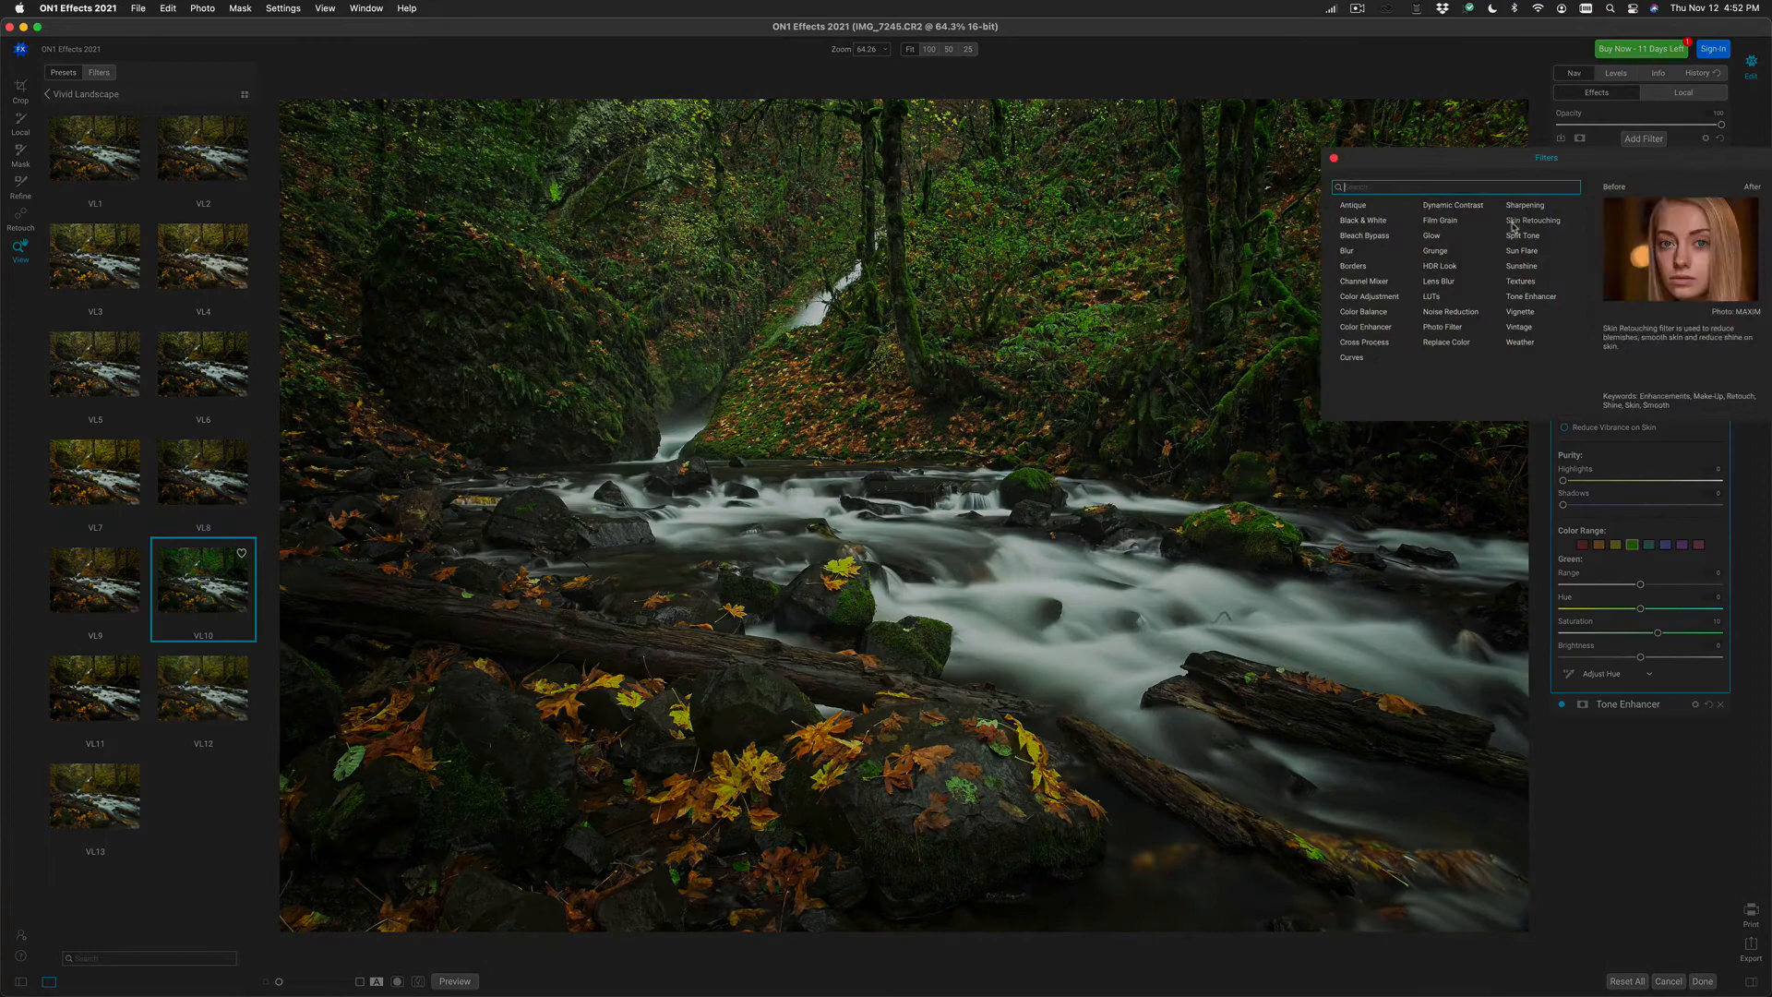
{"action": "mouse_move", "coordinate": [1440, 282]}
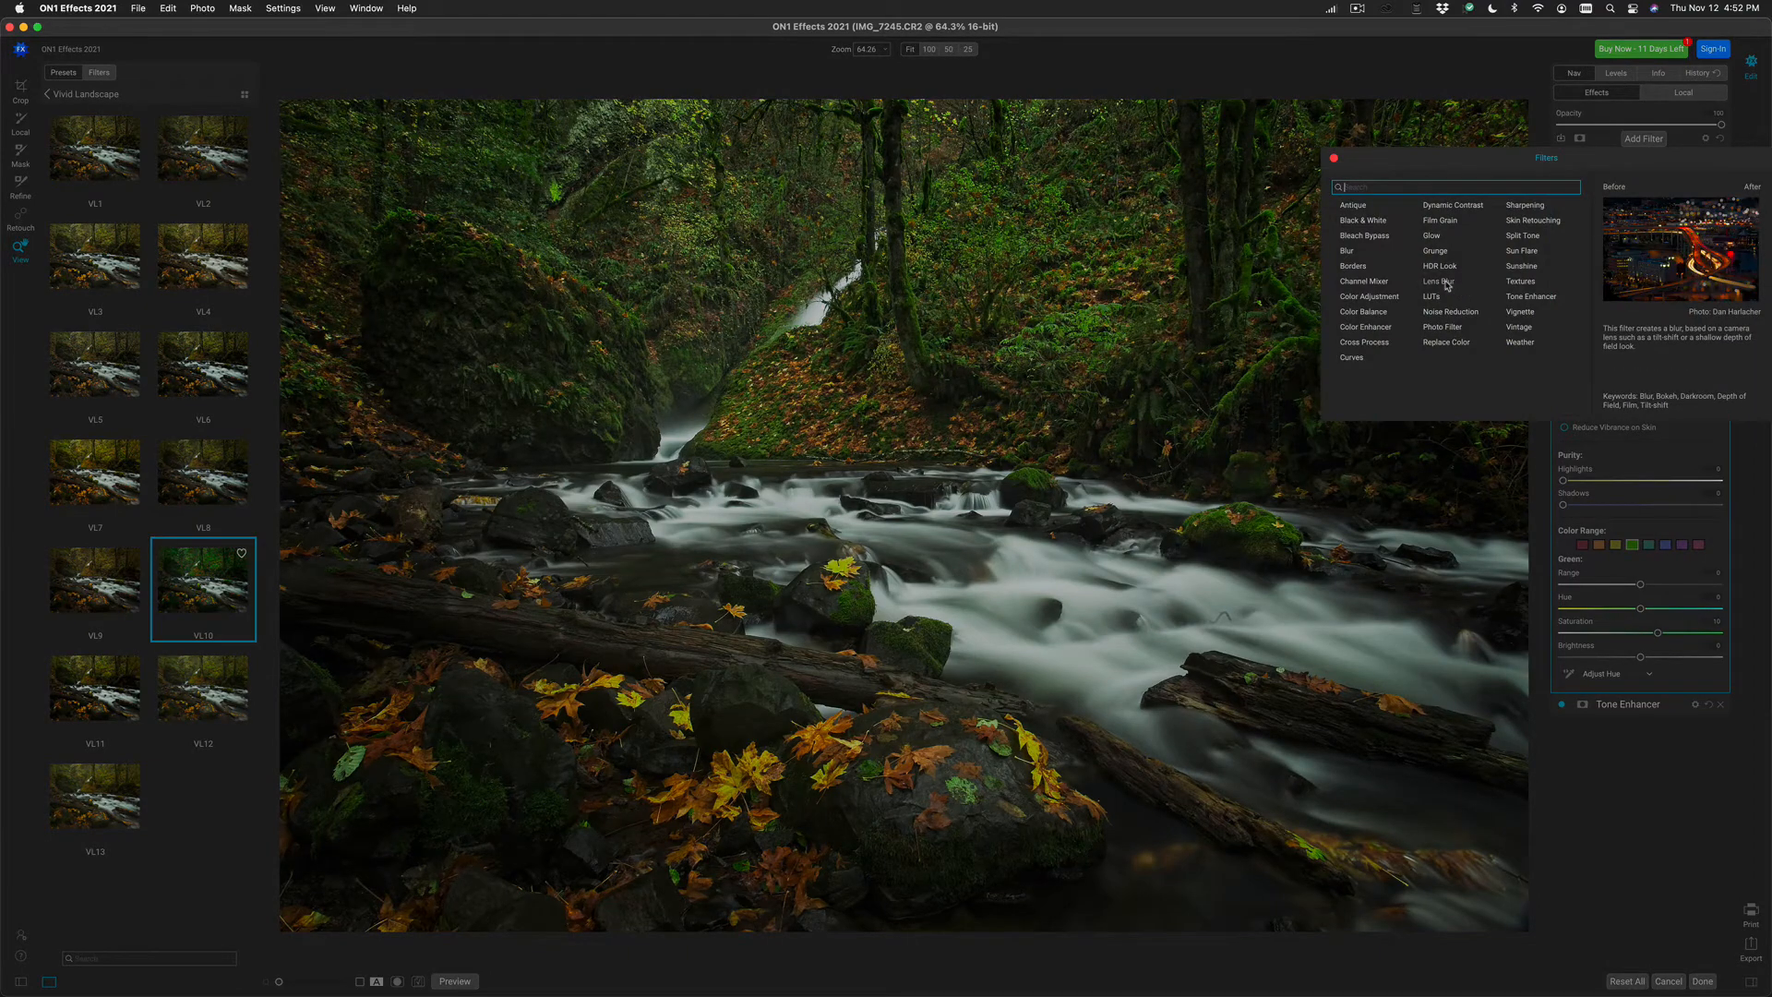
{"action": "left_click", "coordinate": [1435, 280]}
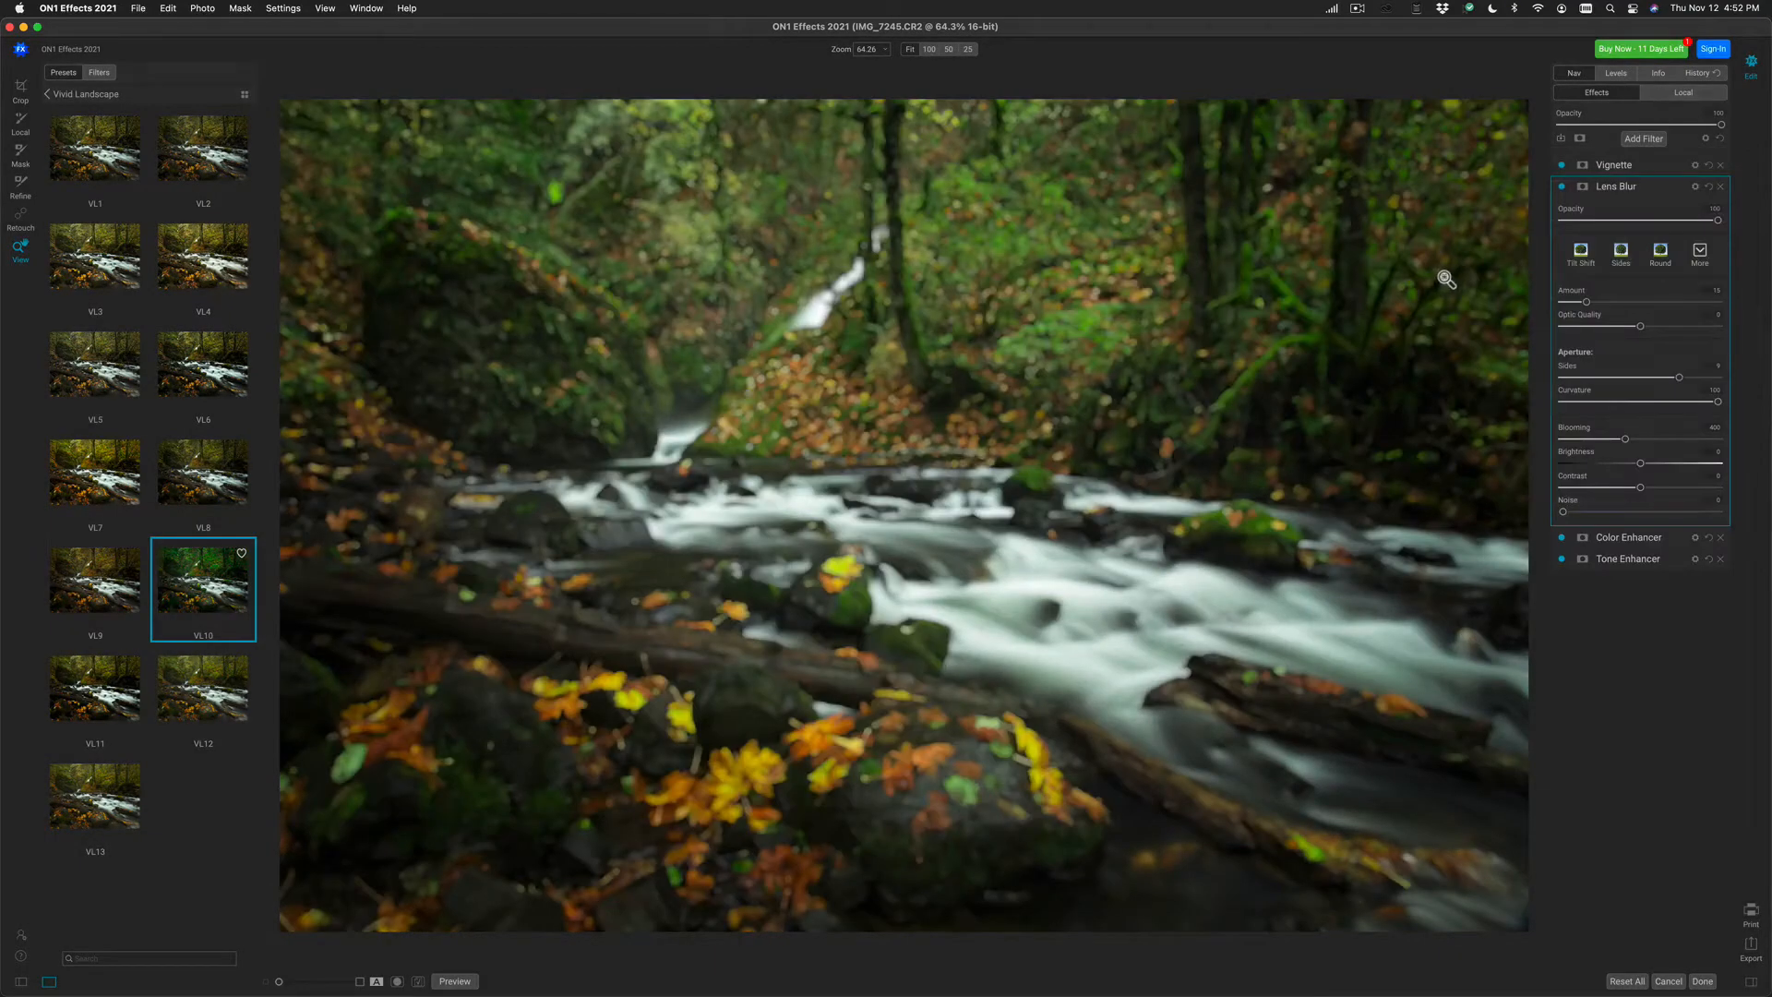
{"action": "left_click", "coordinate": [1579, 250]}
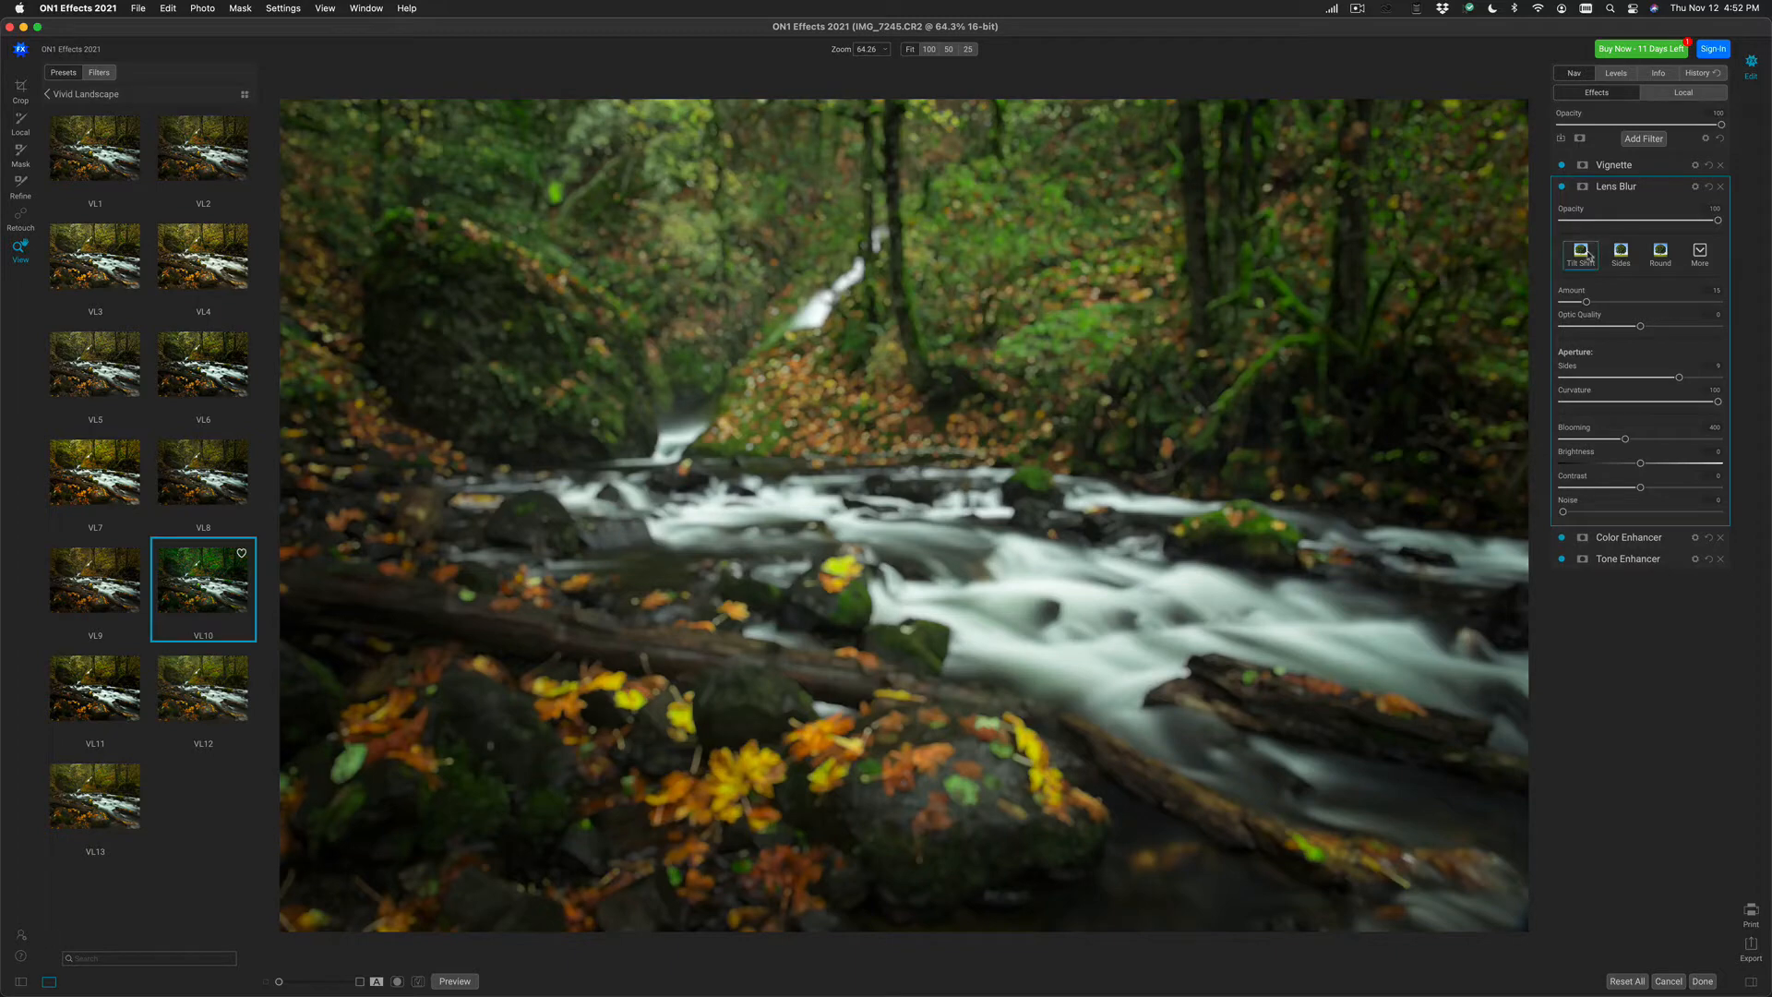
{"action": "left_click", "coordinate": [1579, 248]}
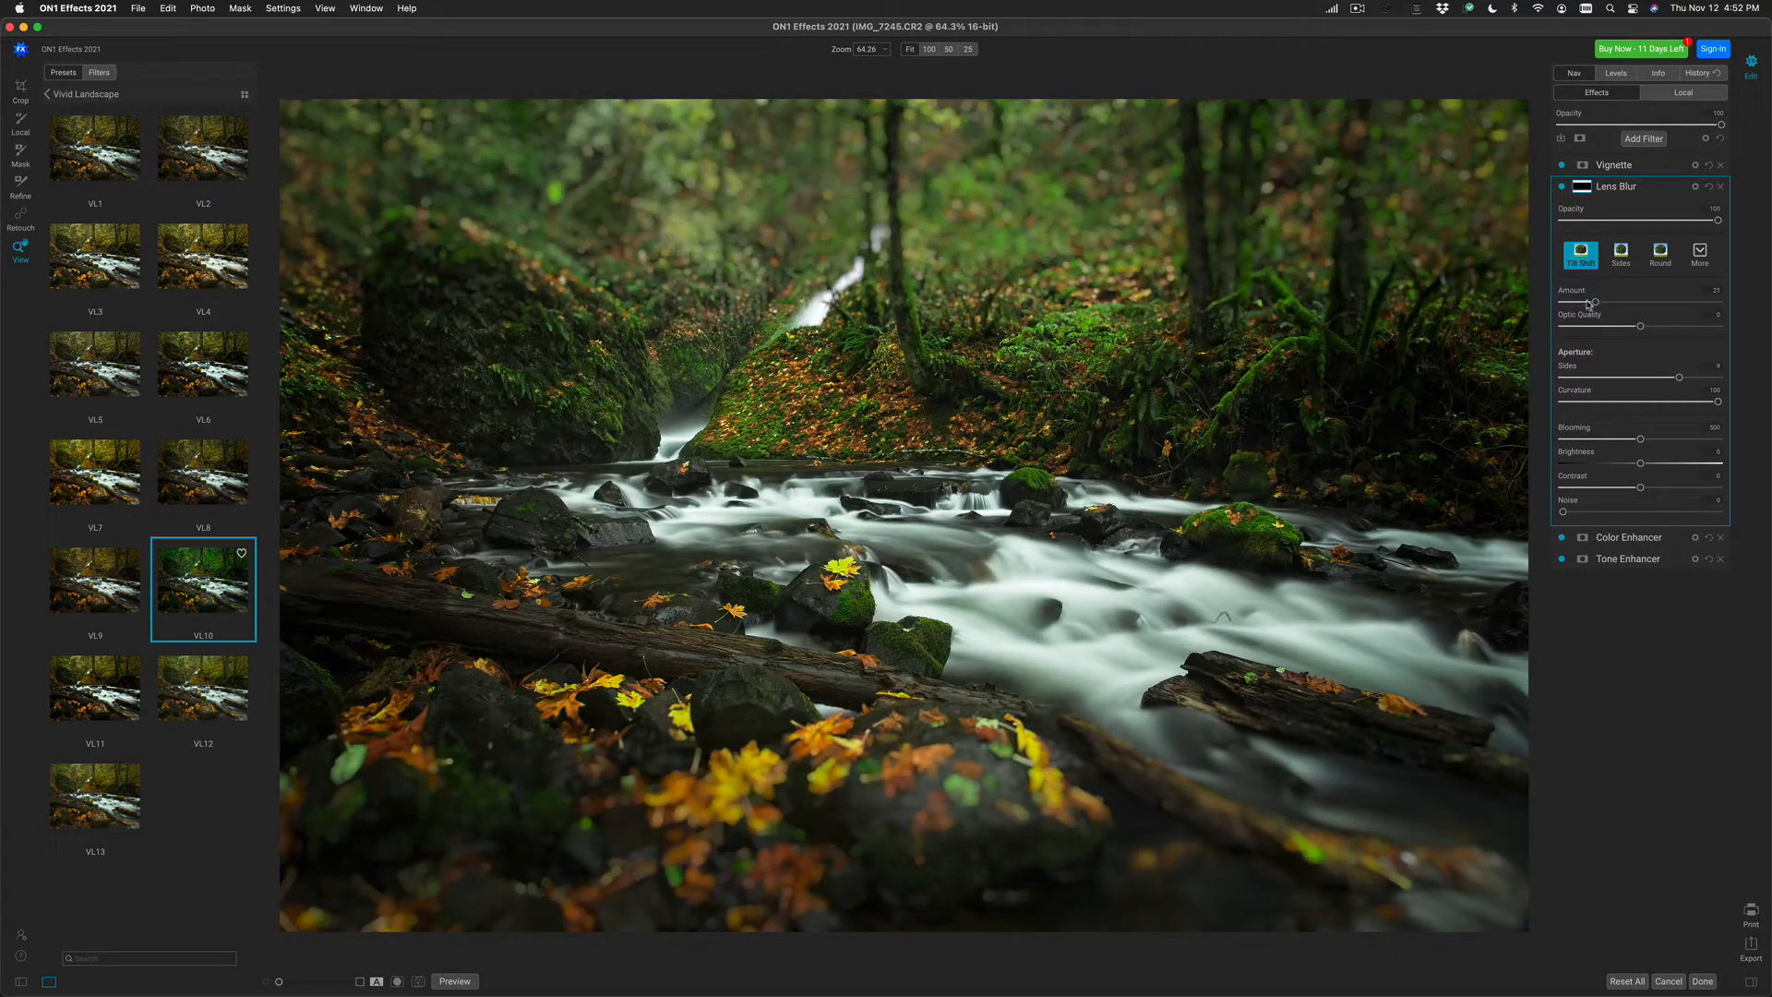
{"action": "left_click_drag", "start_coordinate": [1605, 302], "coordinate": [1582, 302]}
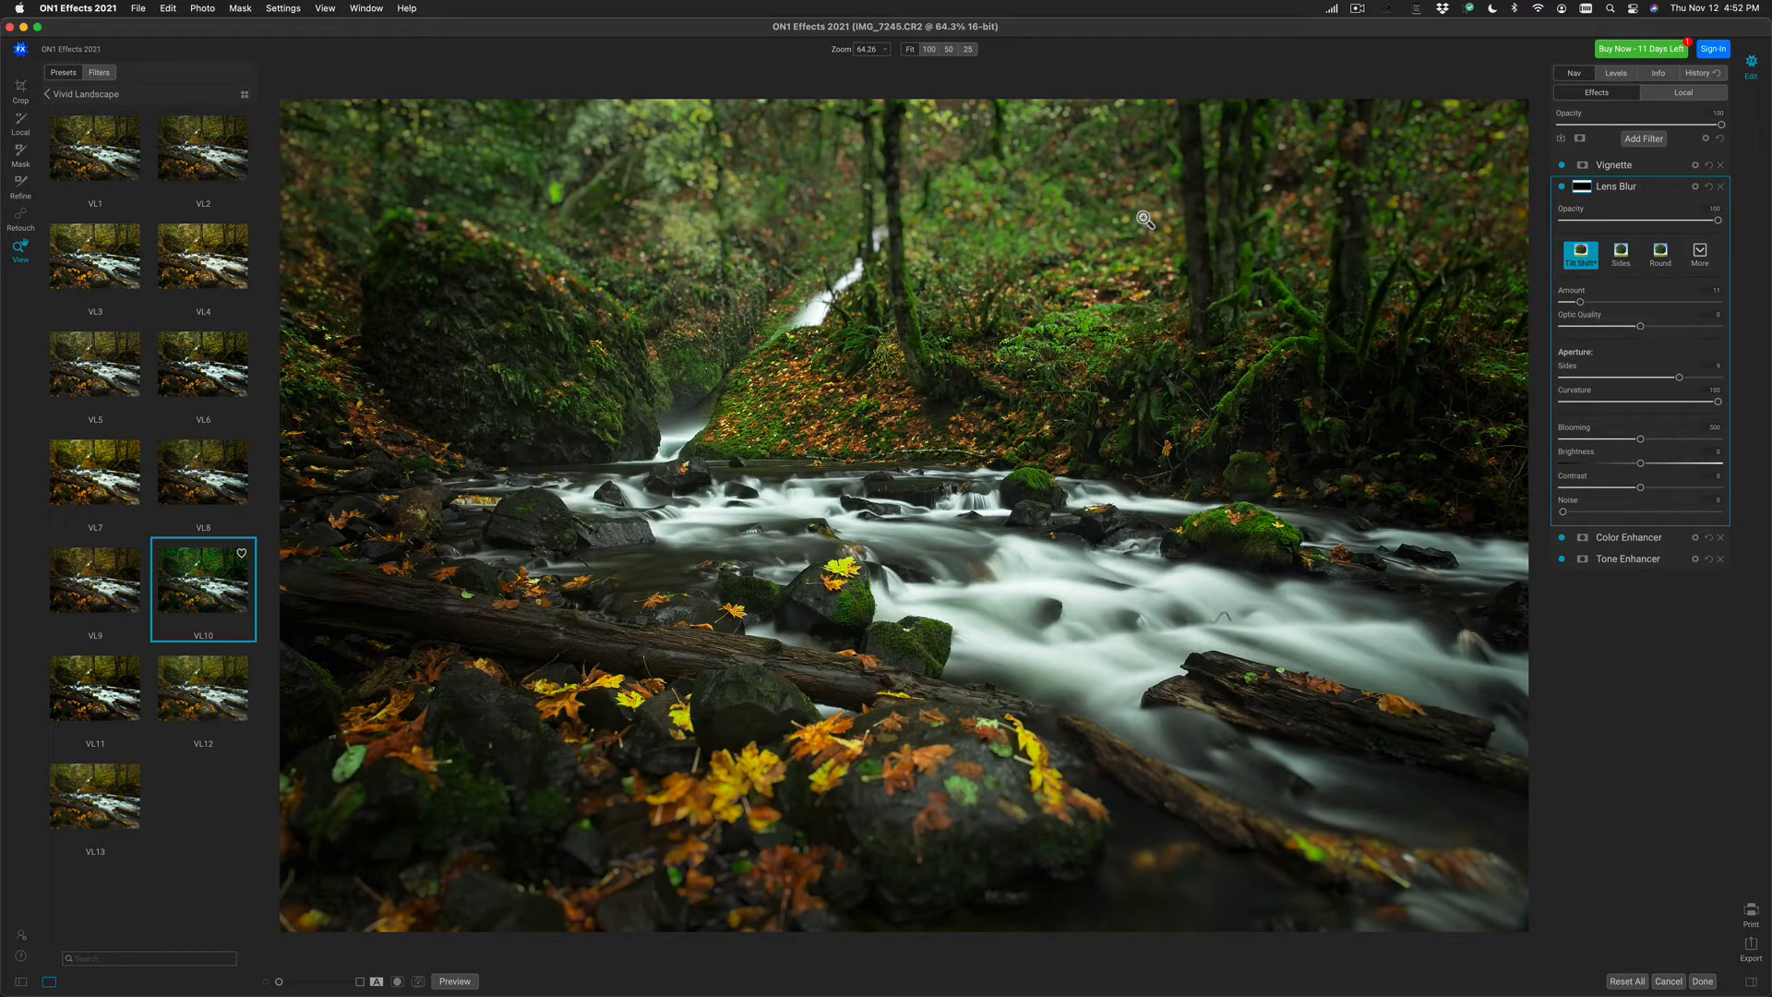
{"action": "mouse_move", "coordinate": [1228, 345]}
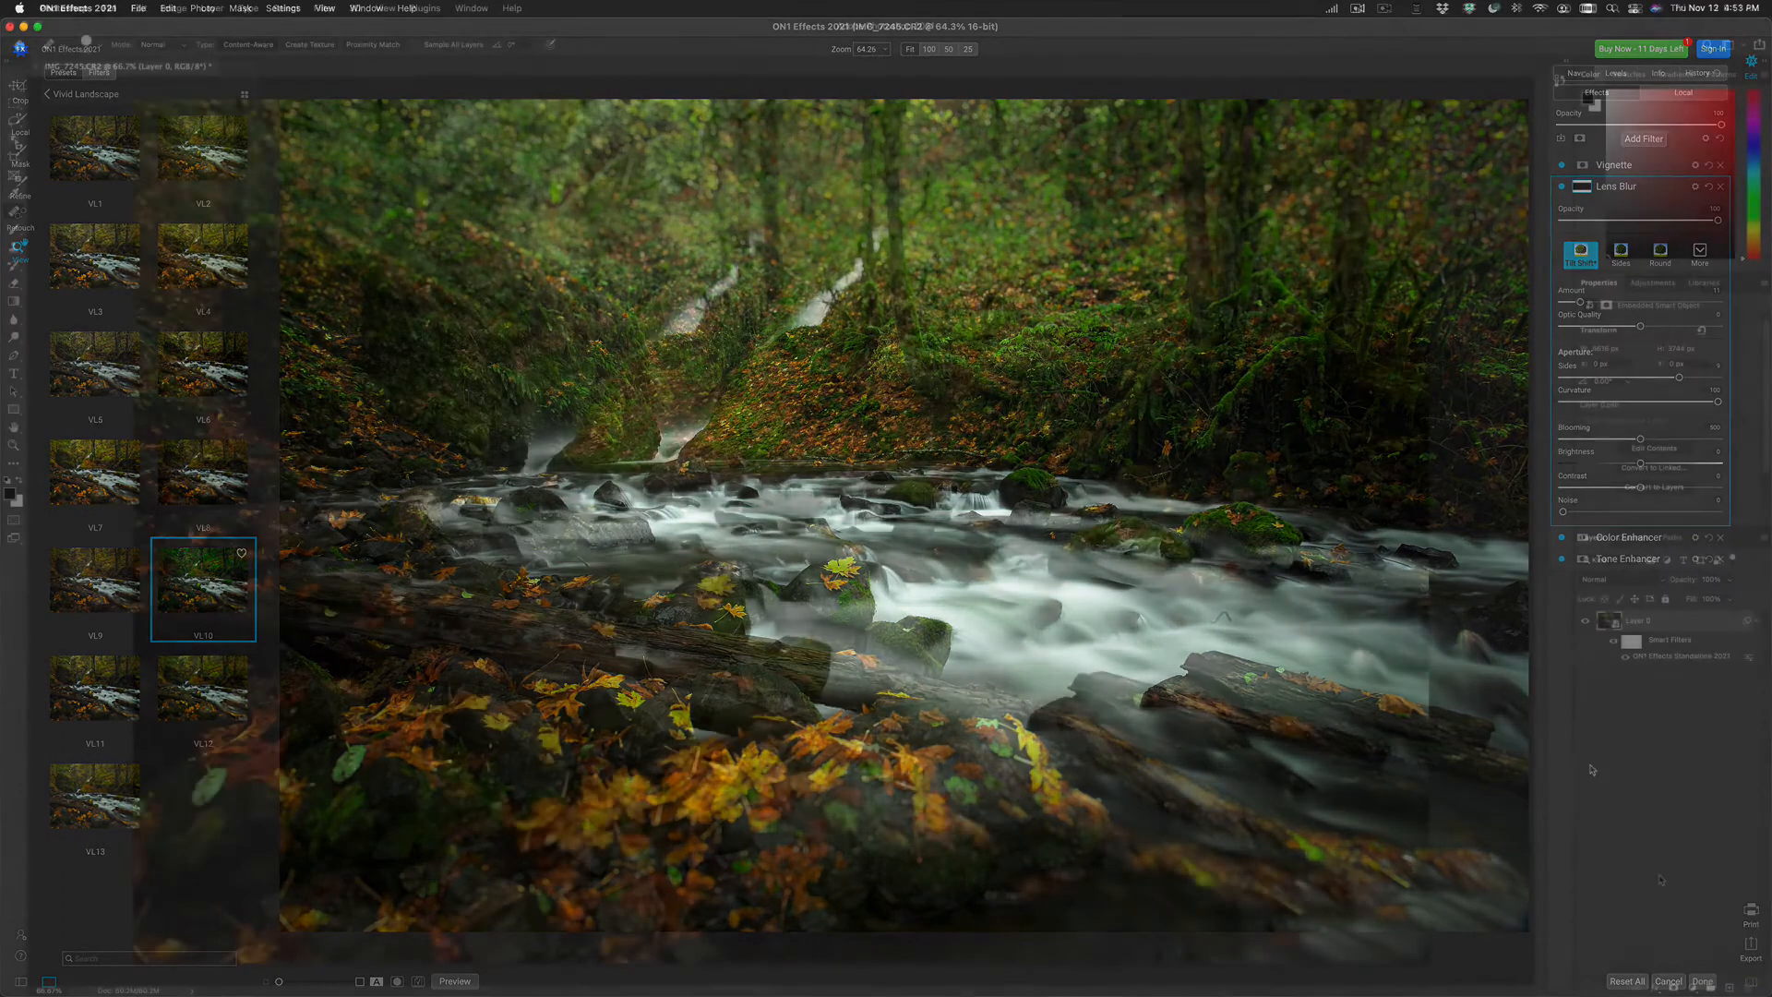
Click Done to return to Photoshop with ON1 Effects as a smart filter.
{"action": "left_click", "coordinate": [1700, 981]}
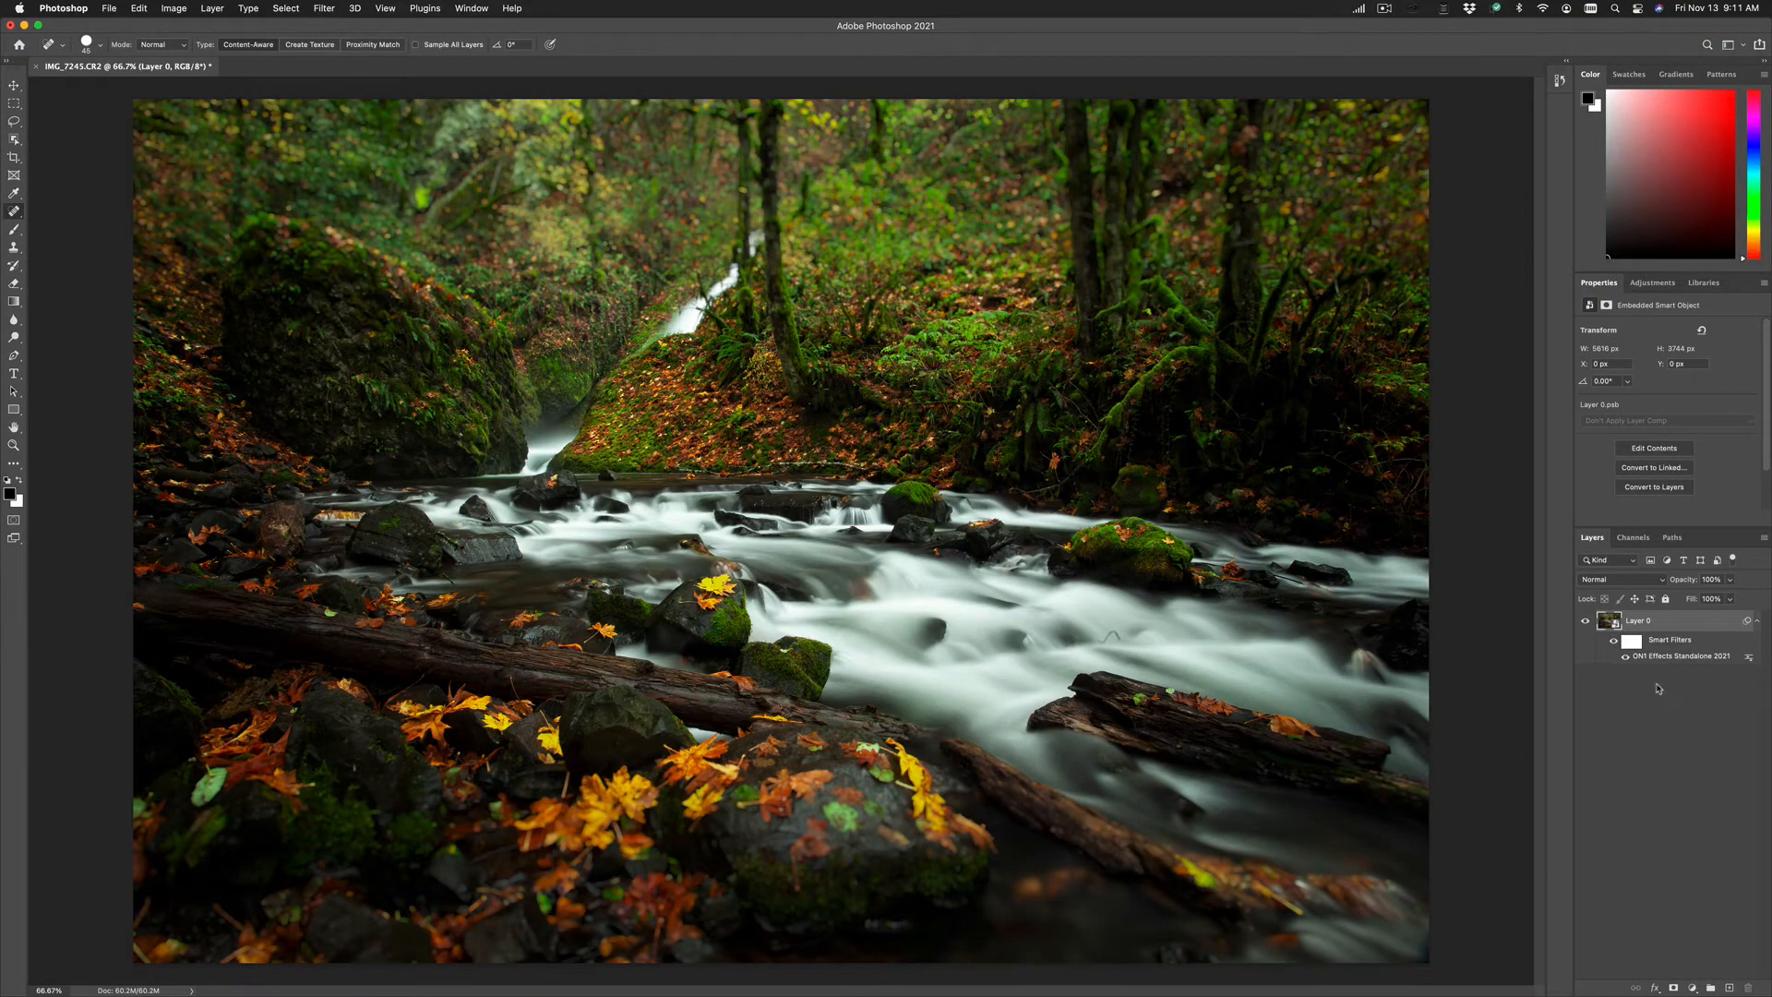
{"action": "mouse_move", "coordinate": [1630, 621]}
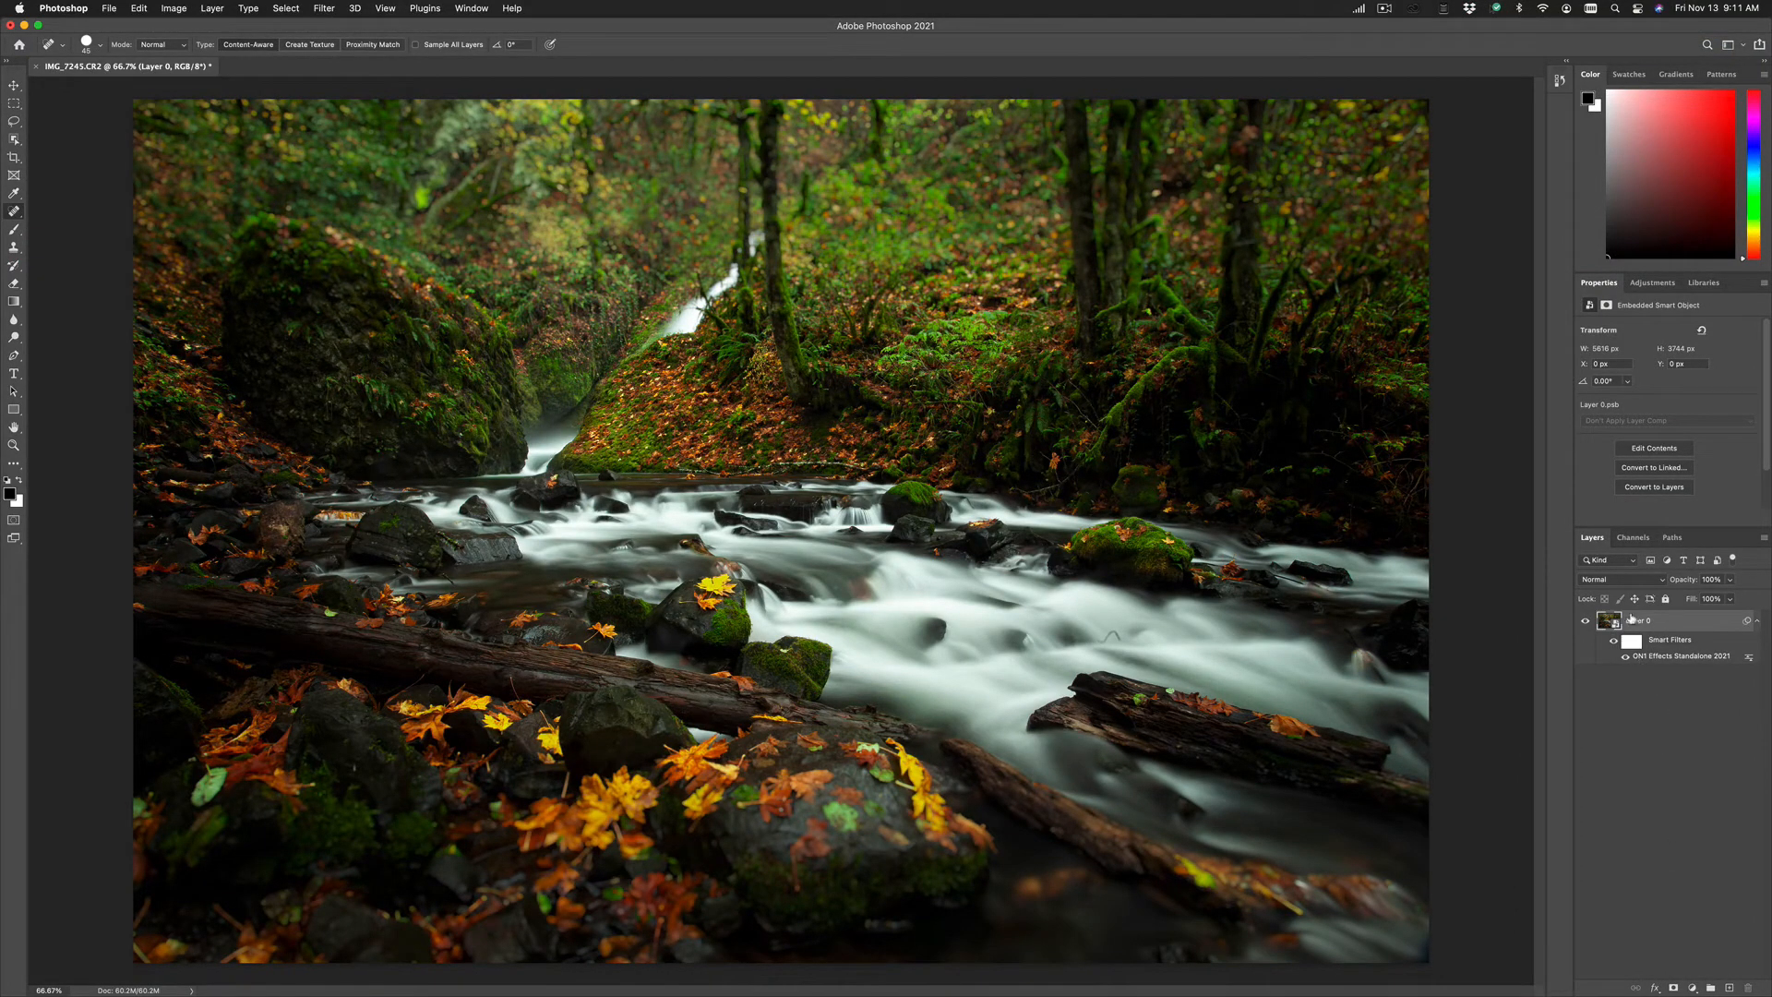